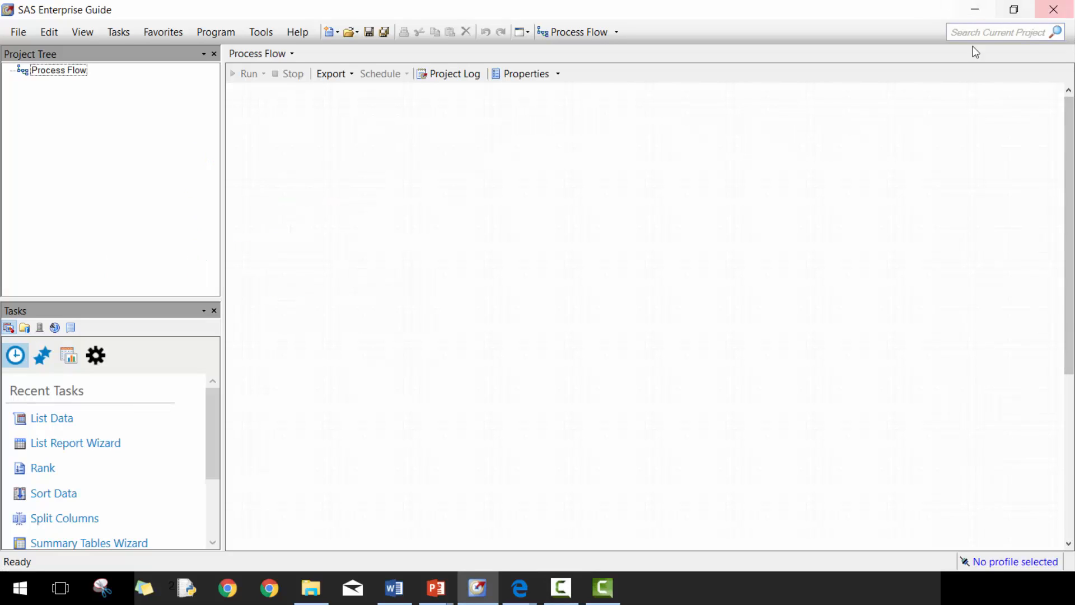
Rename the Process Flow item in the Project Tree to 'Lesson 02'
click(17, 32)
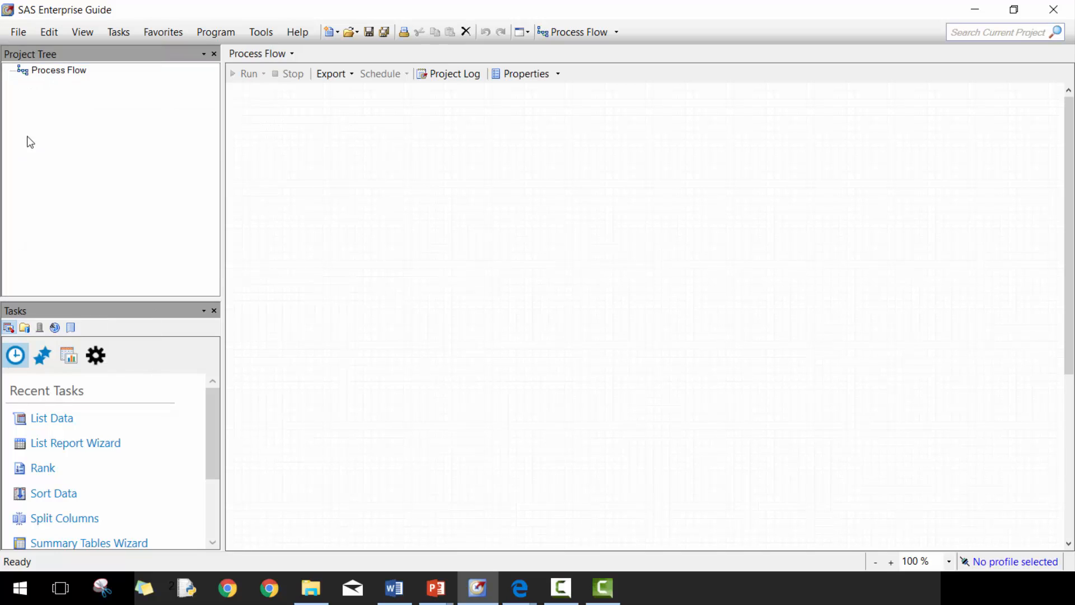
right_click(58, 69)
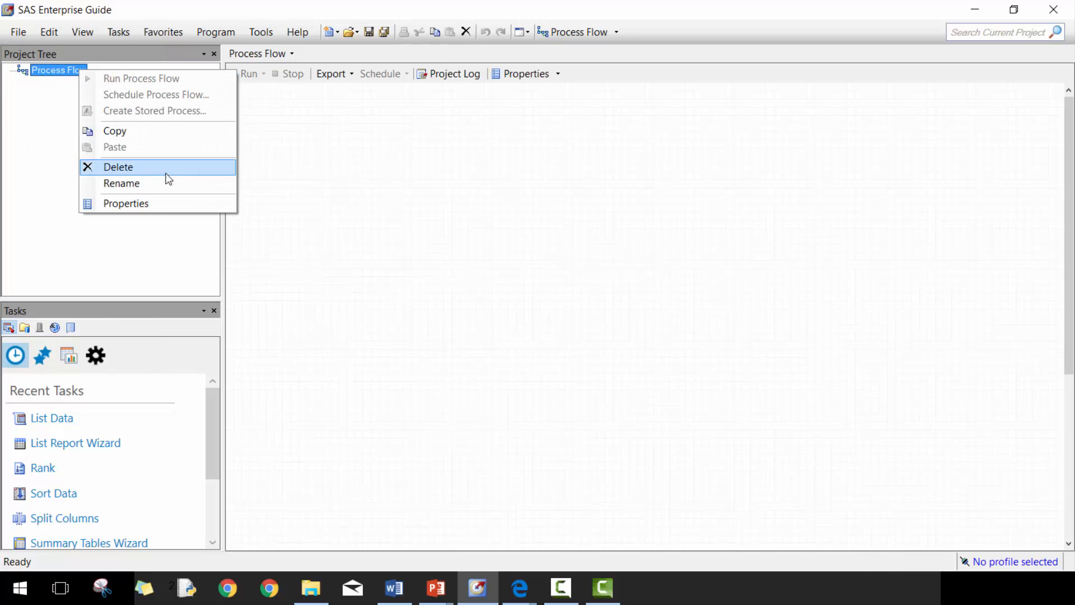
click(121, 183)
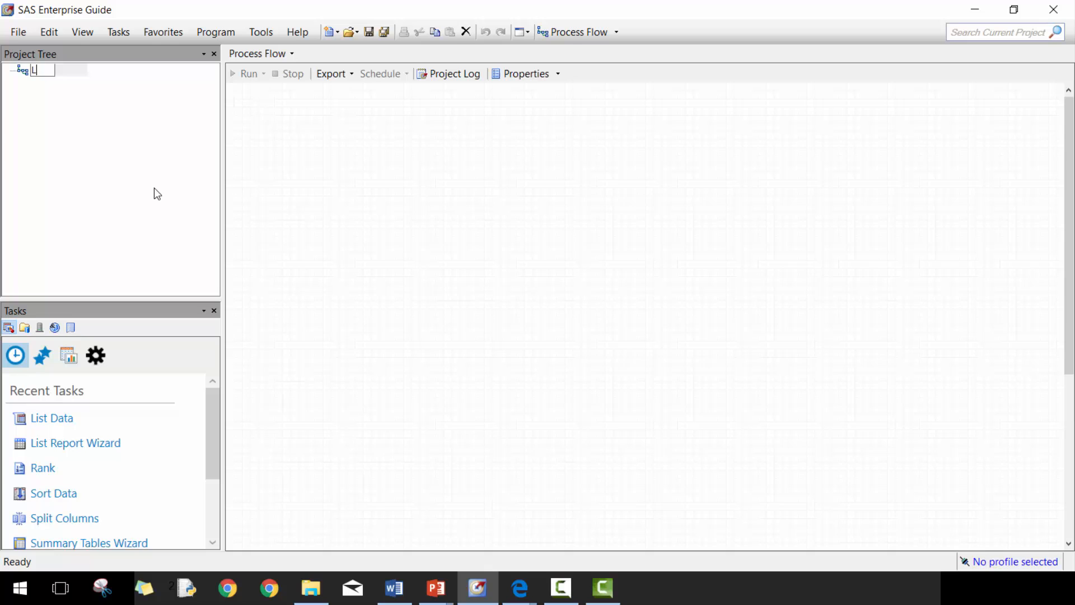
text(Lesson 02)
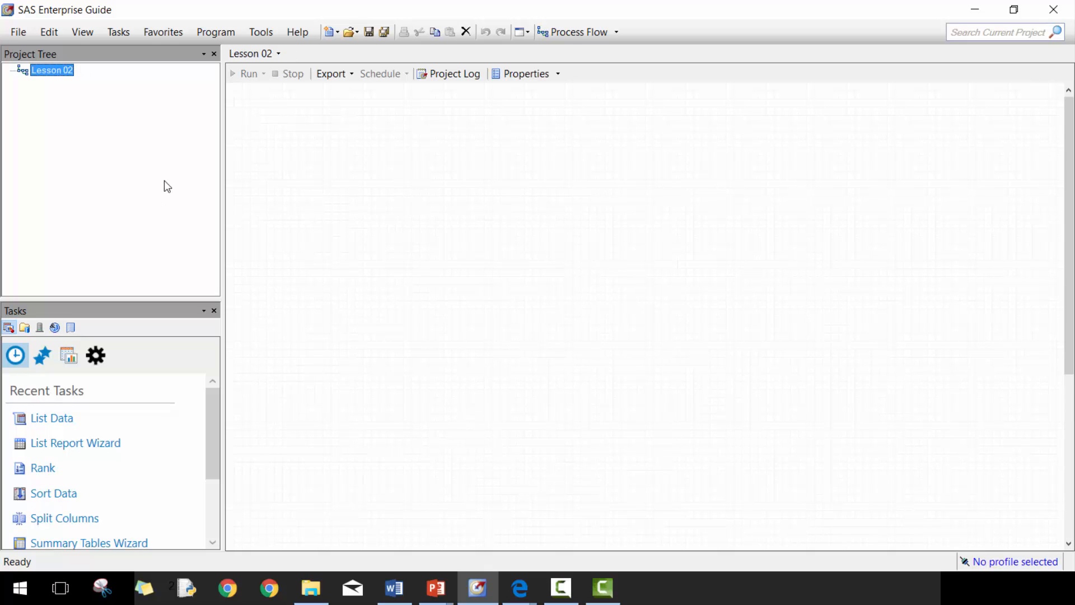
click(18, 31)
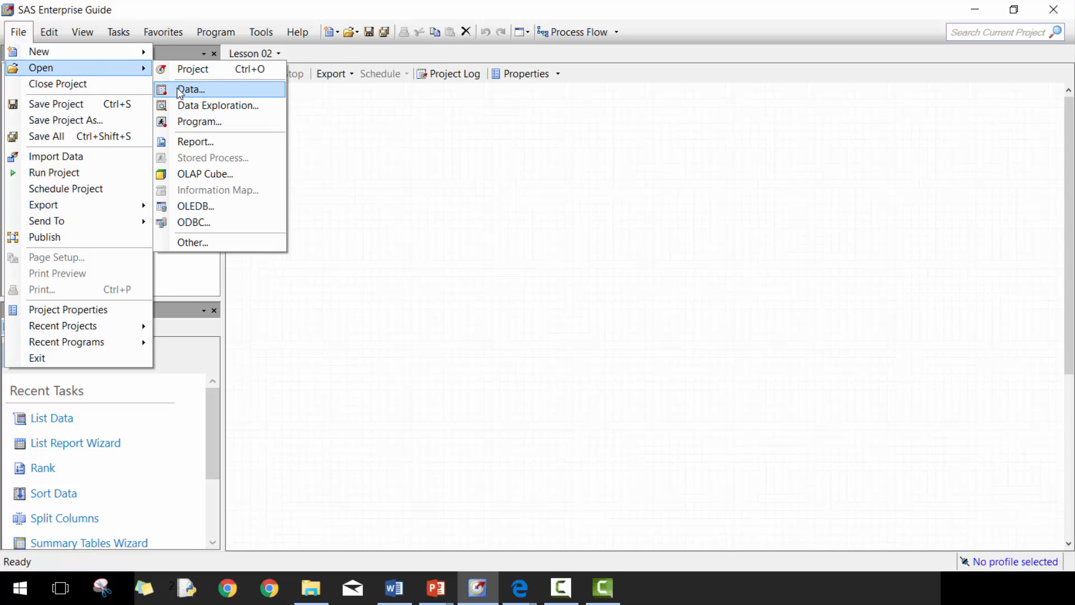
Open the Employees.txt data file from the Data folder into the project
click(192, 89)
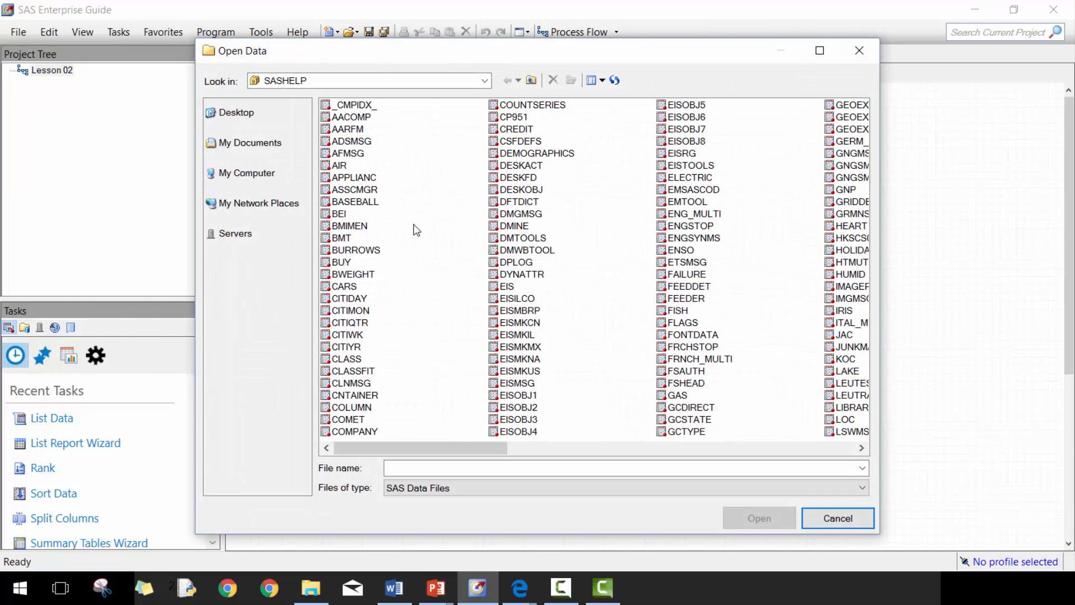
mouse_move(519, 105)
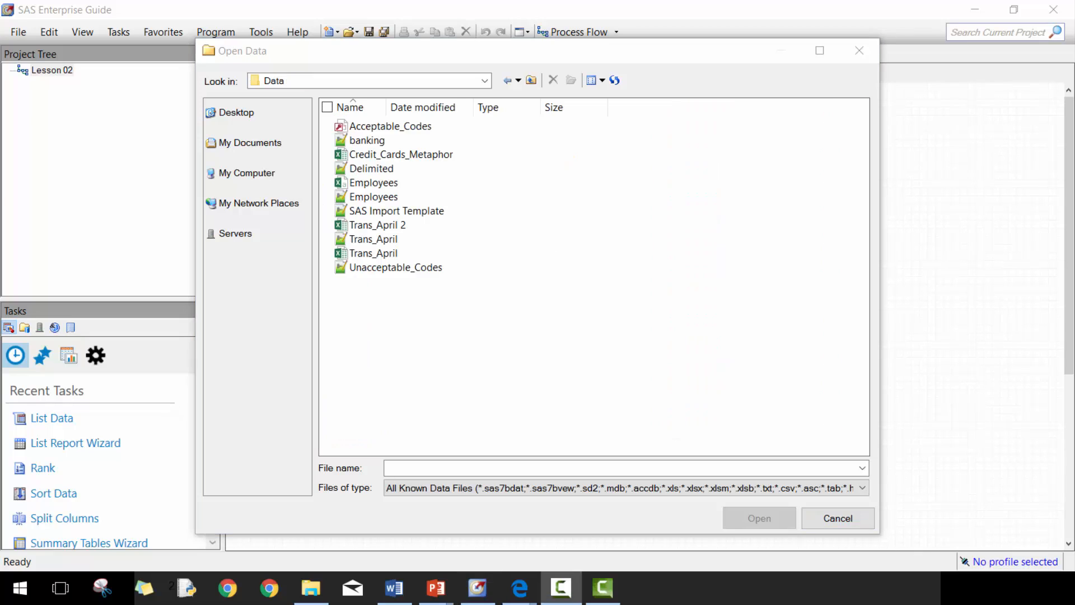
mouse_move(523, 281)
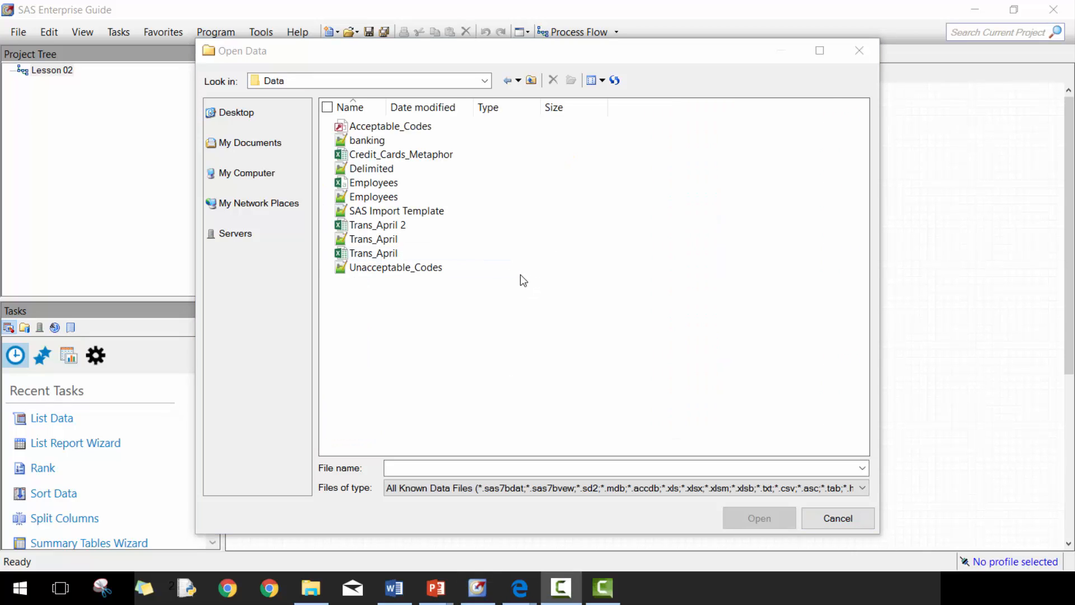
mouse_move(362, 391)
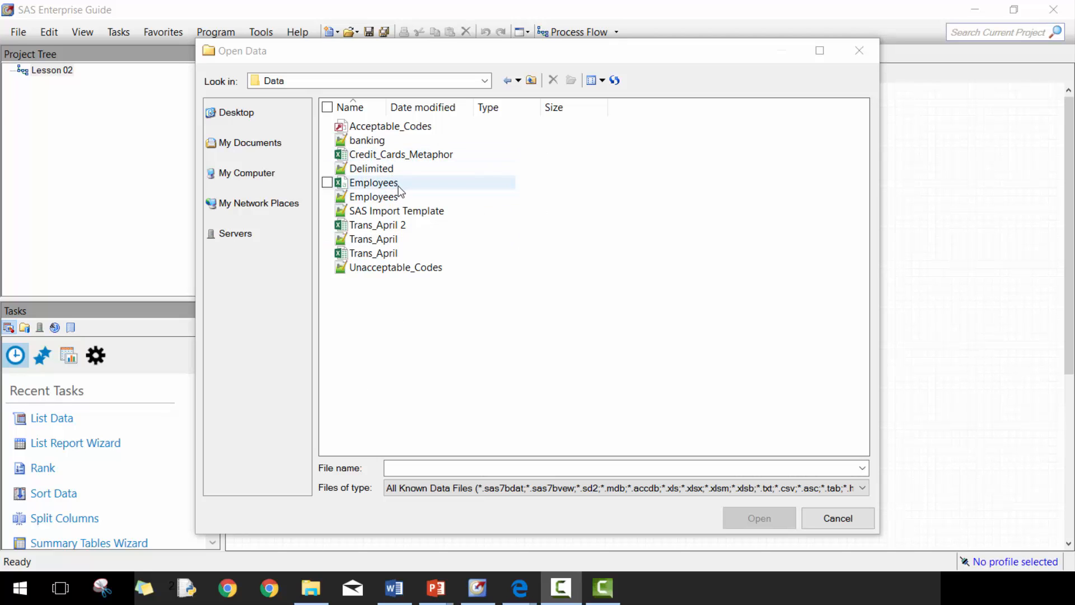
click(373, 183)
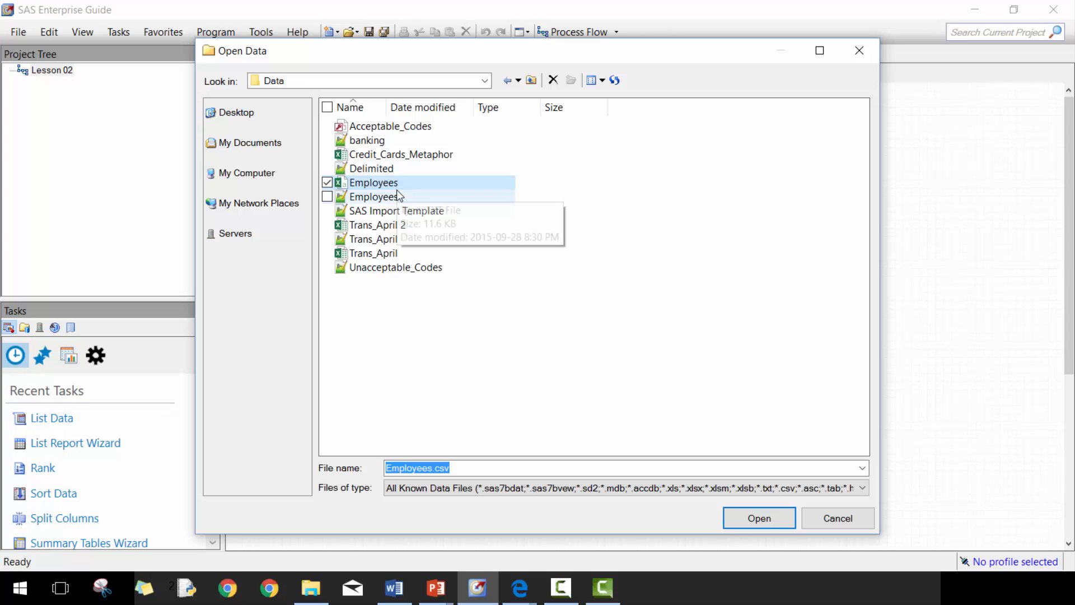
click(758, 517)
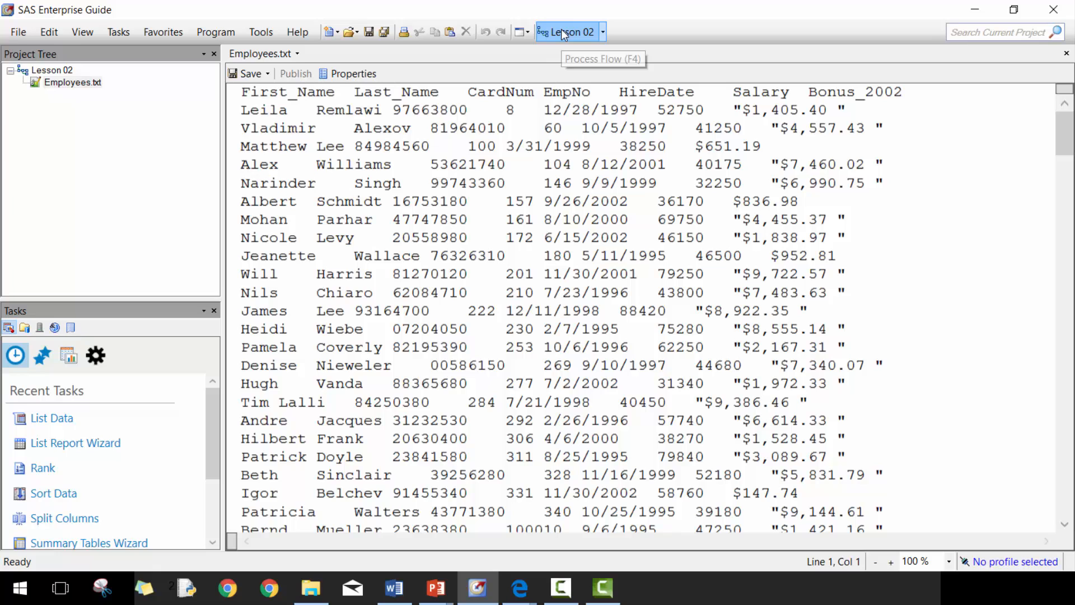
Switch to the Lesson 02 flow and bring up actions for the Employees.txt node
click(566, 31)
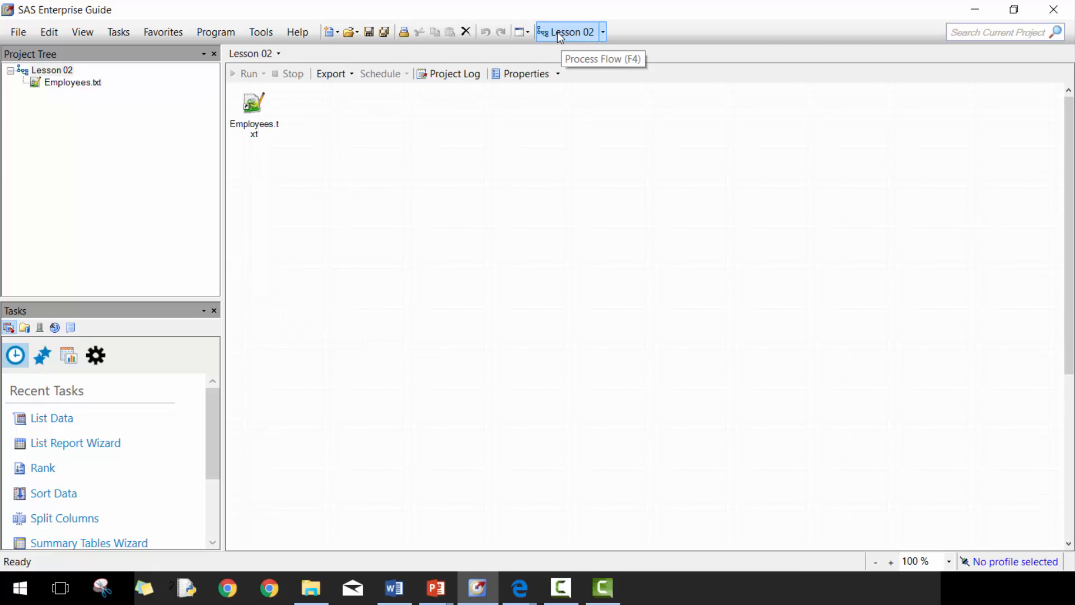
click(253, 104)
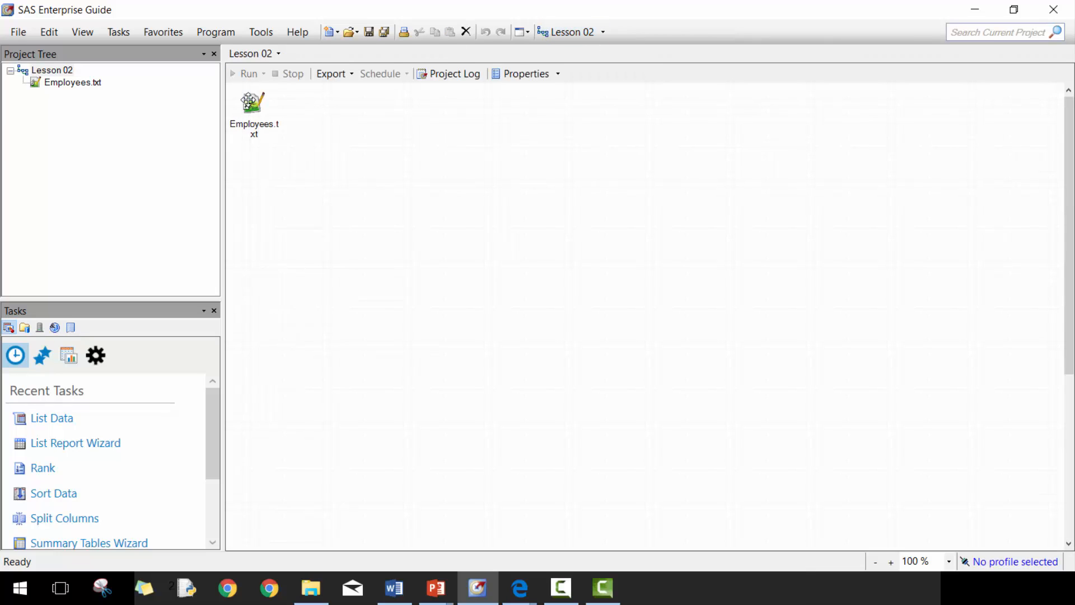
right_click(253, 103)
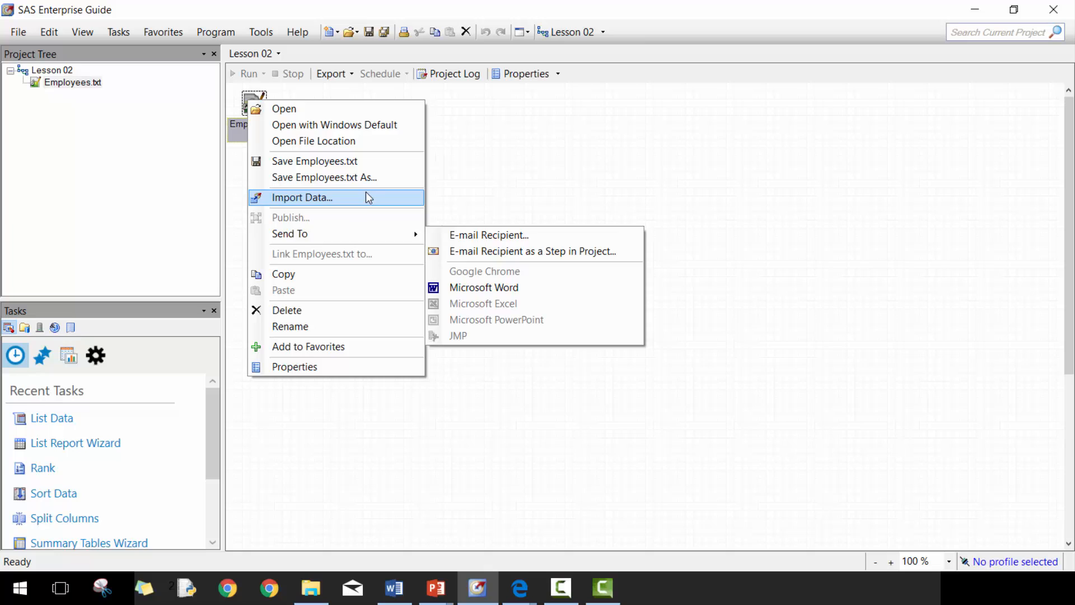
Import Employees.txt with field names from record 1 and SAS-compliant column renaming
click(301, 198)
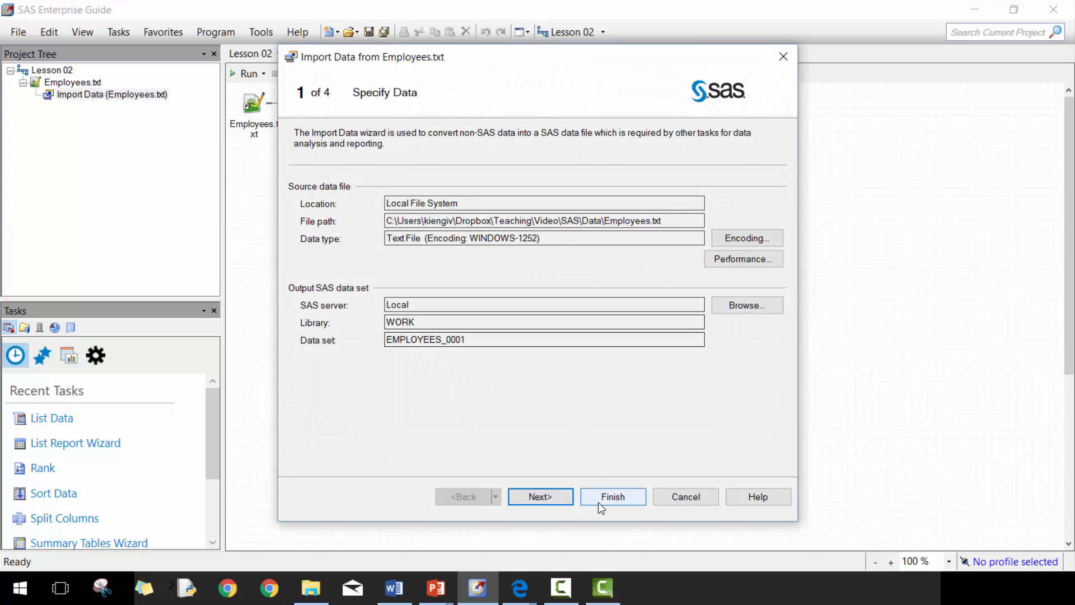
click(540, 496)
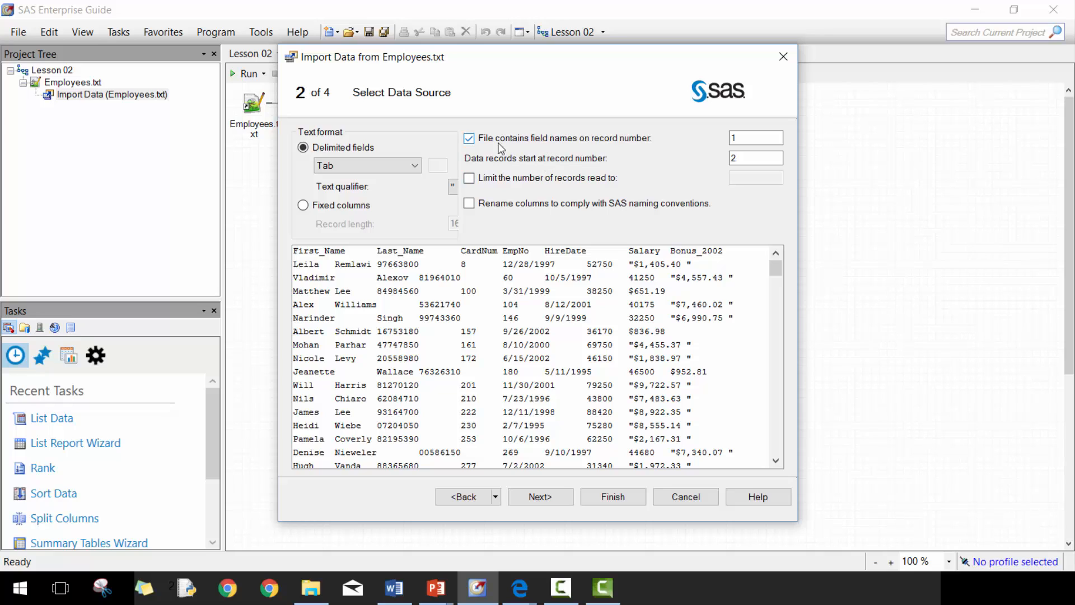
mouse_move(541, 149)
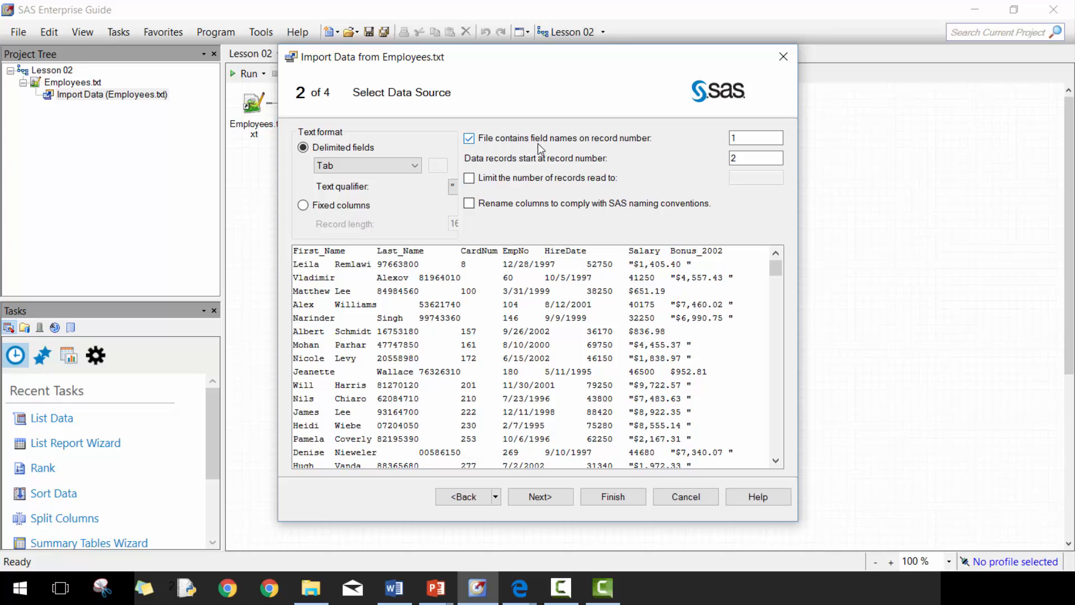
mouse_move(718, 139)
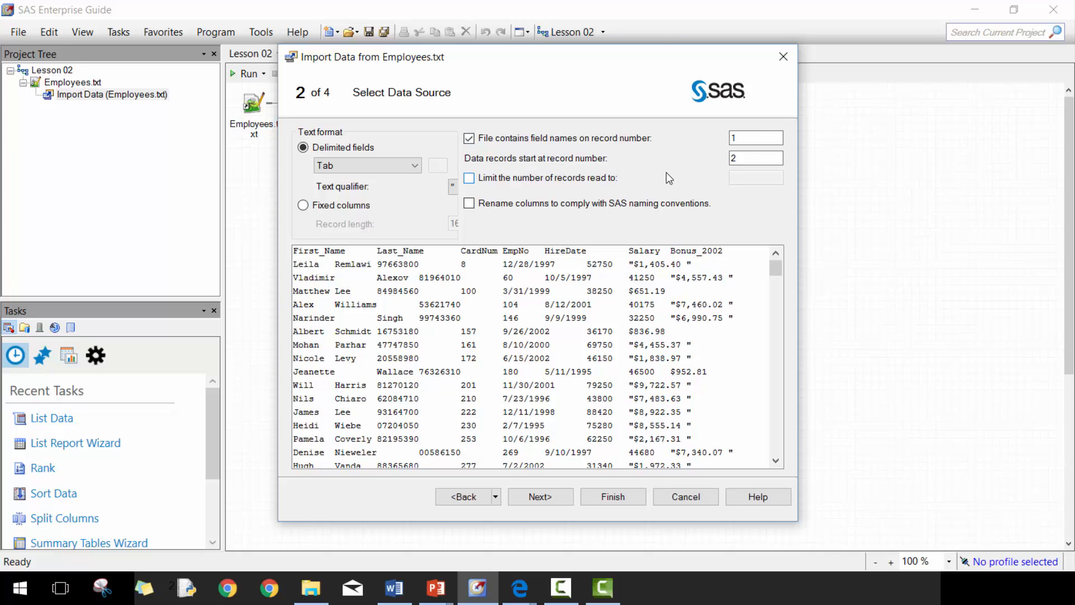
click(755, 158)
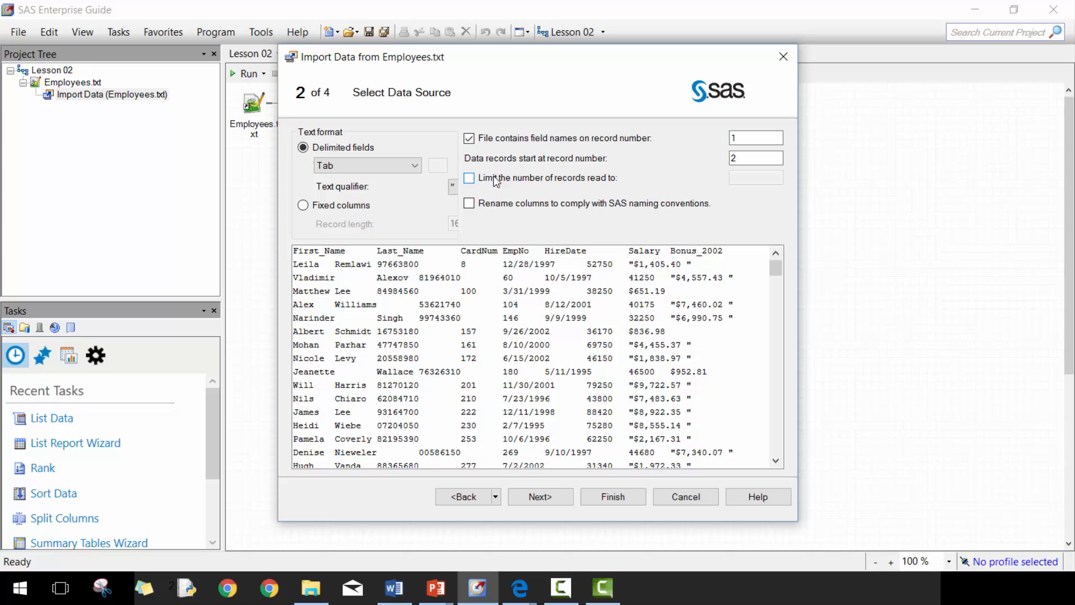
mouse_move(494, 177)
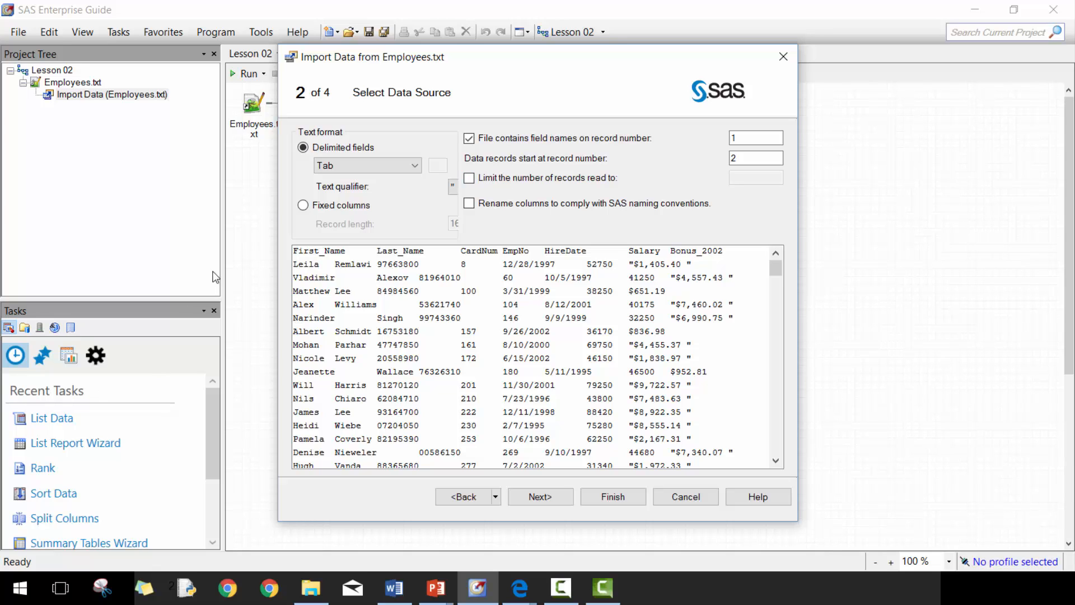
click(469, 203)
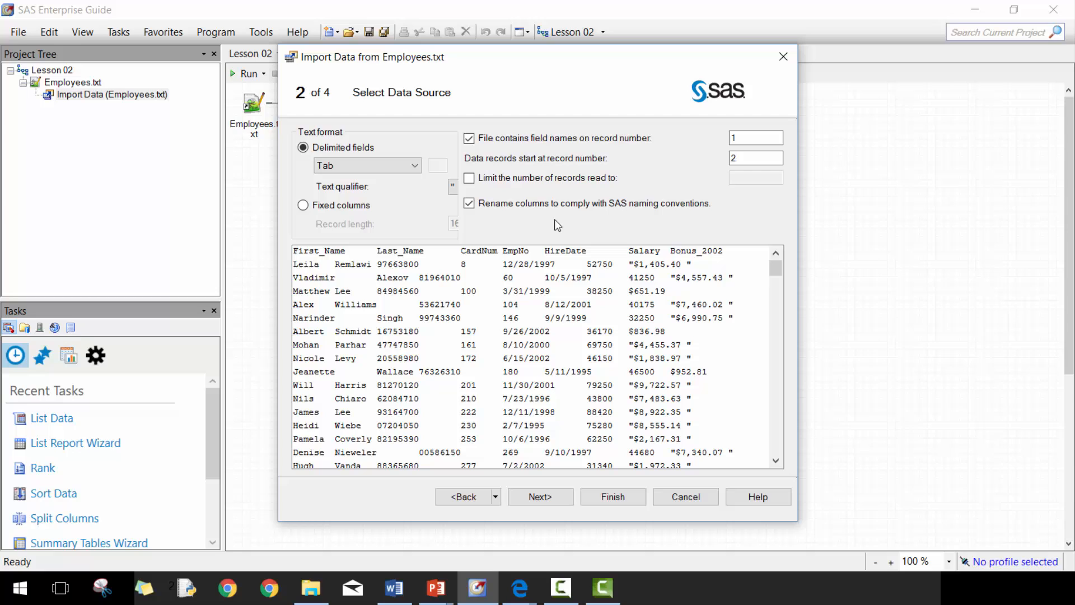
mouse_move(471, 239)
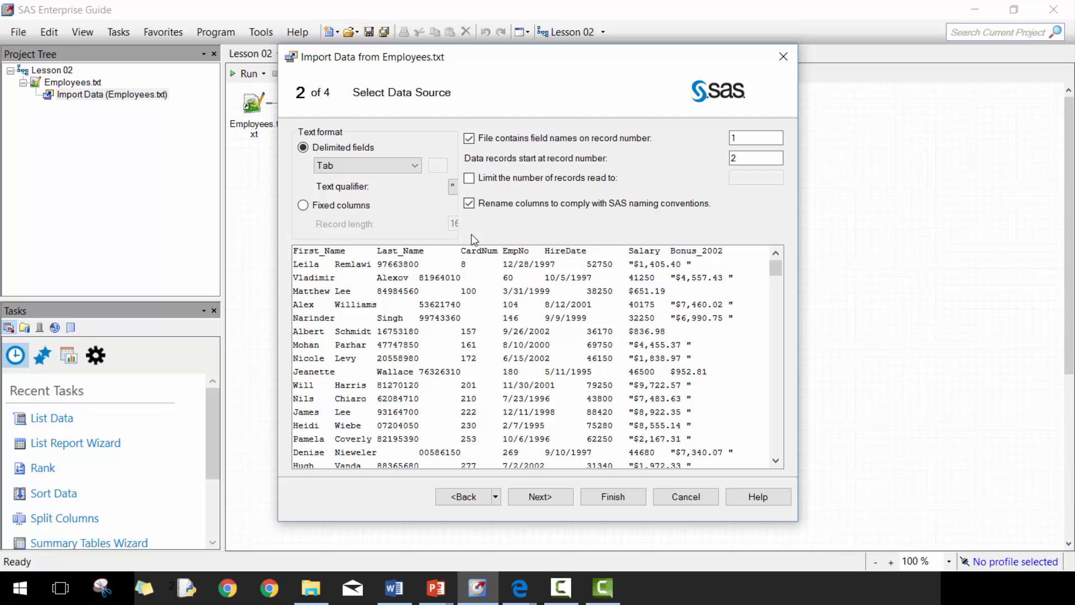
Set Salary's output informat to DOLLAR8.2 and advance to Advanced Options
click(540, 497)
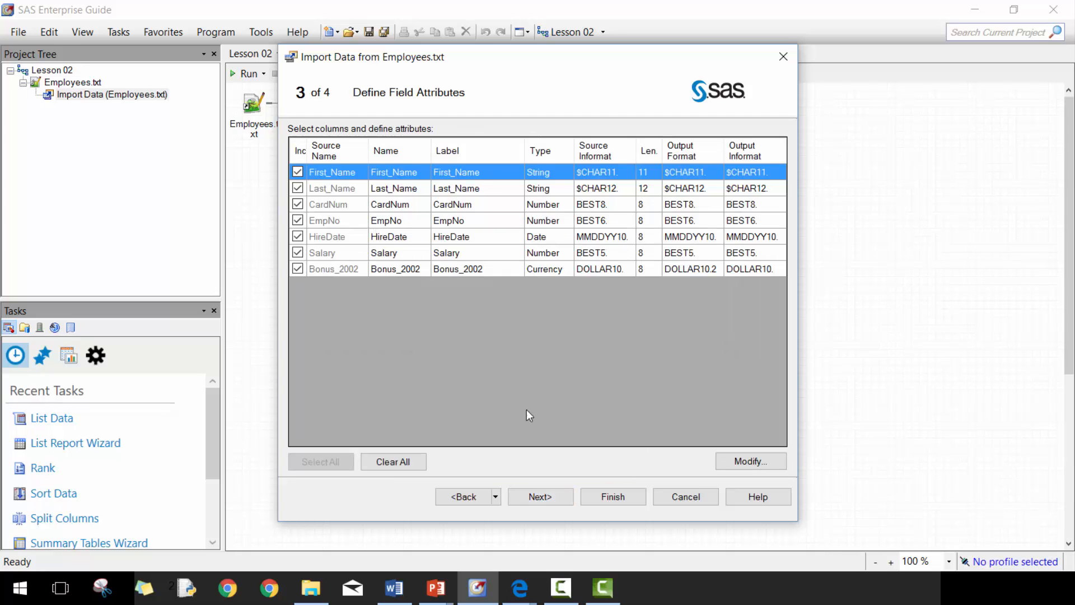
mouse_move(709, 185)
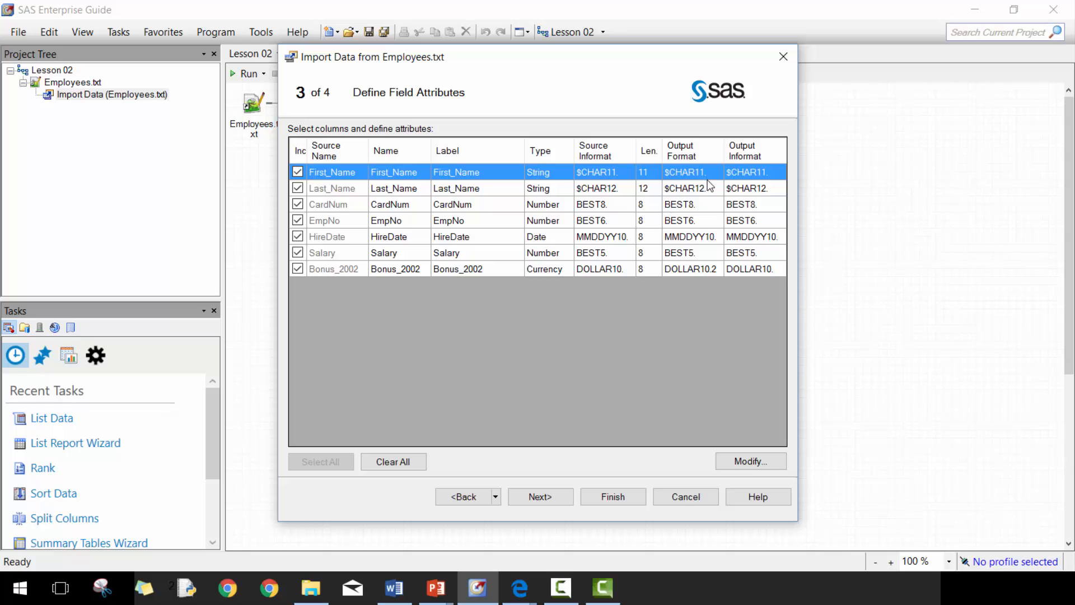
mouse_move(715, 253)
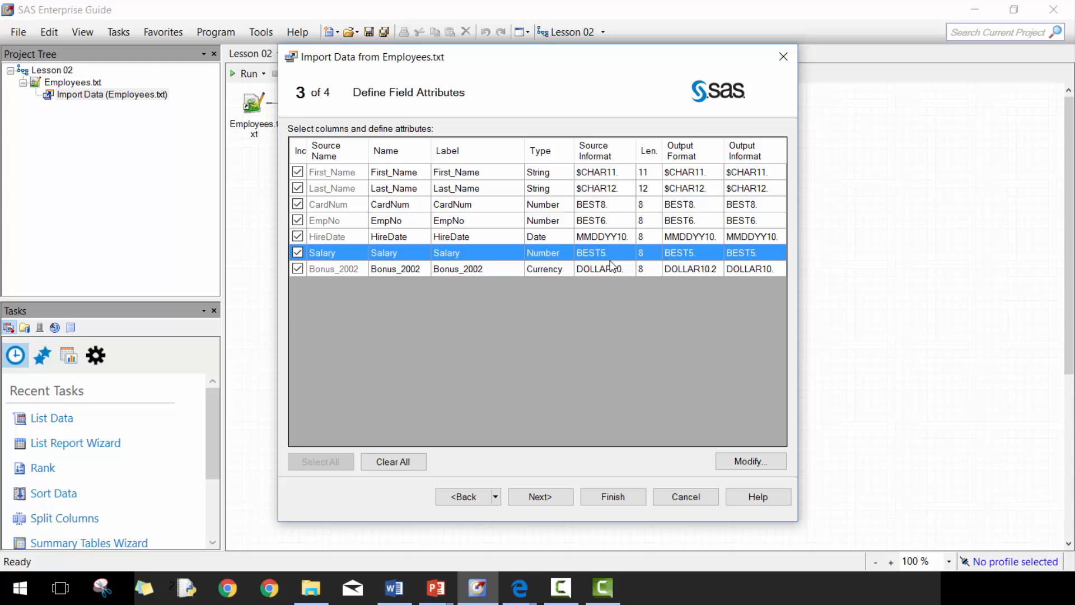
click(751, 253)
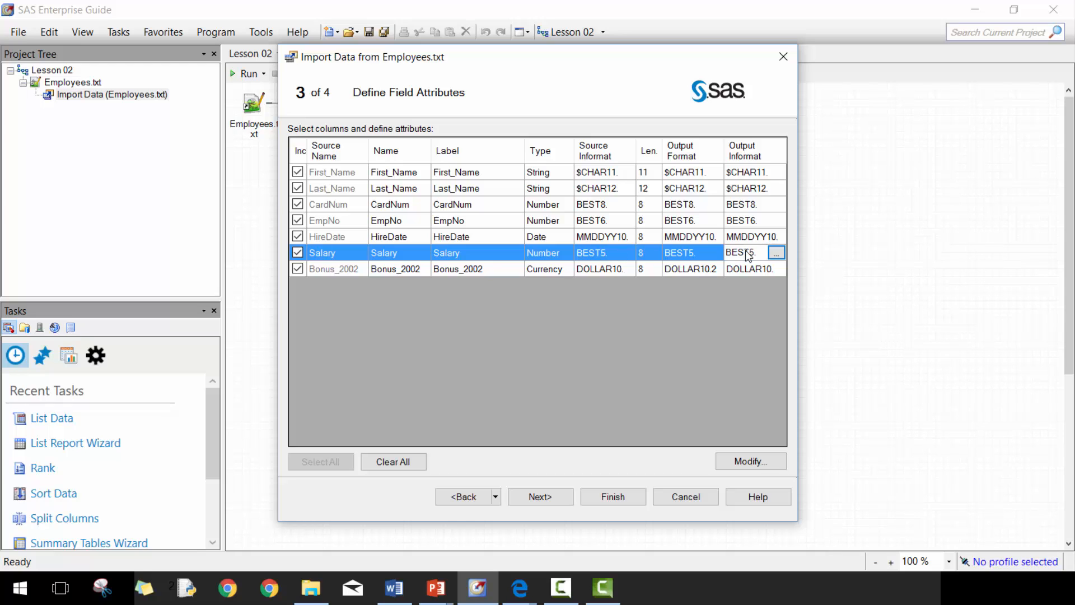
click(776, 253)
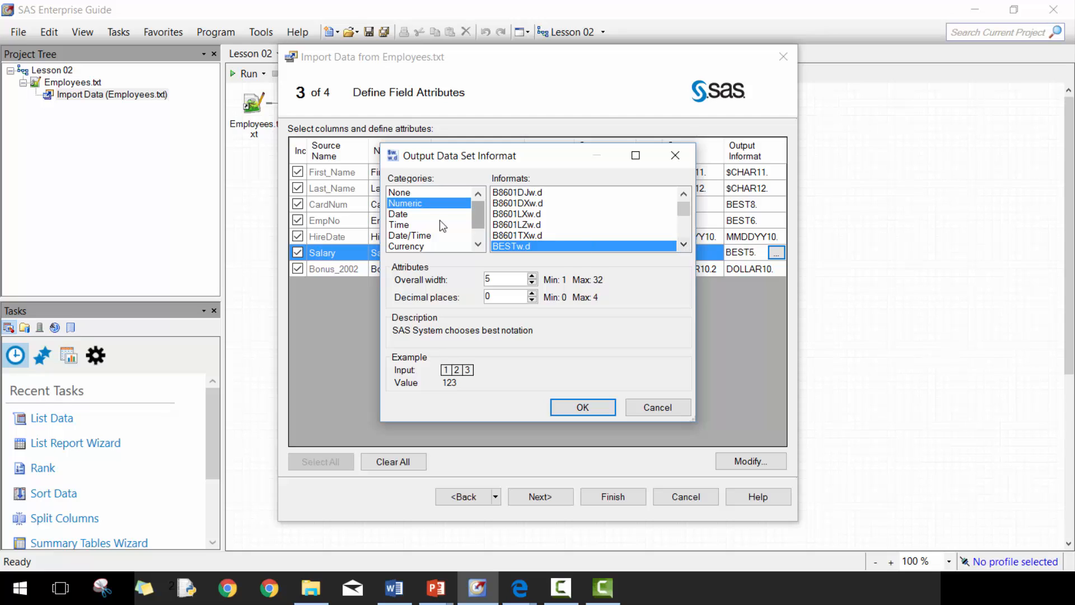
click(408, 245)
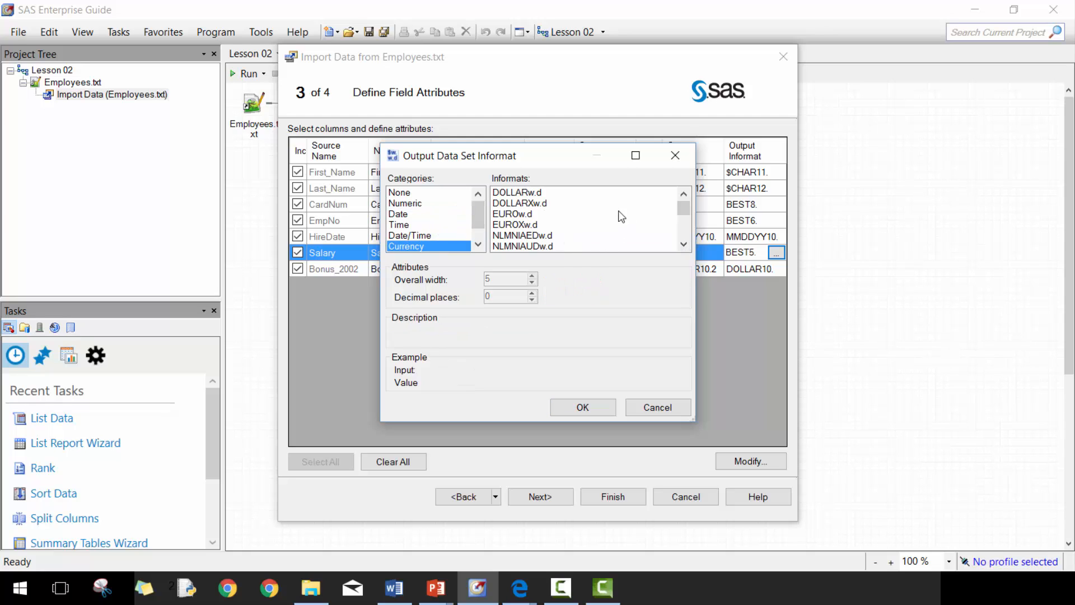
click(516, 192)
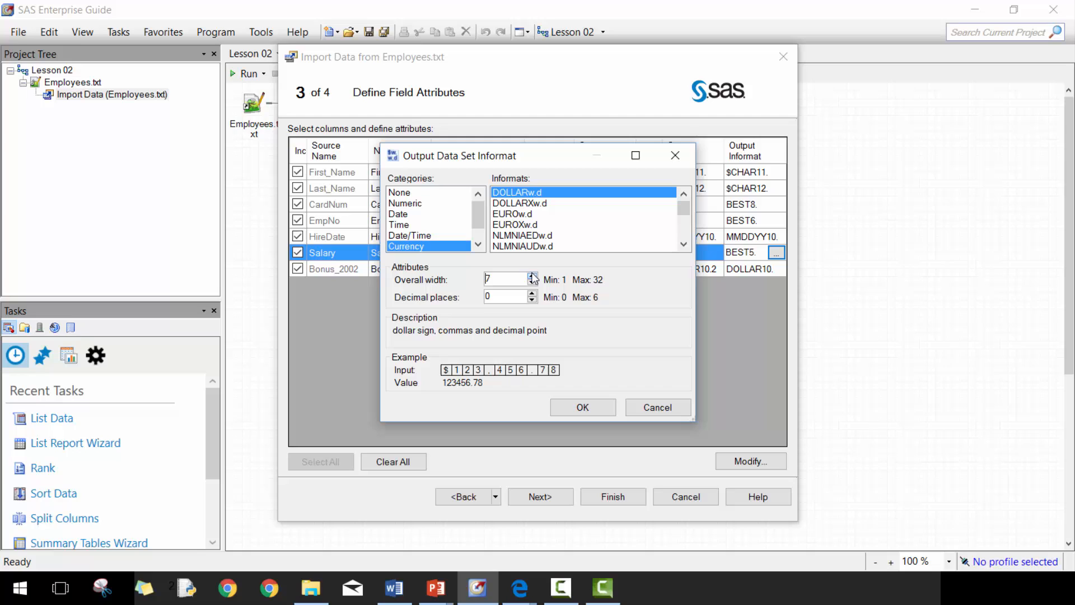
click(532, 276)
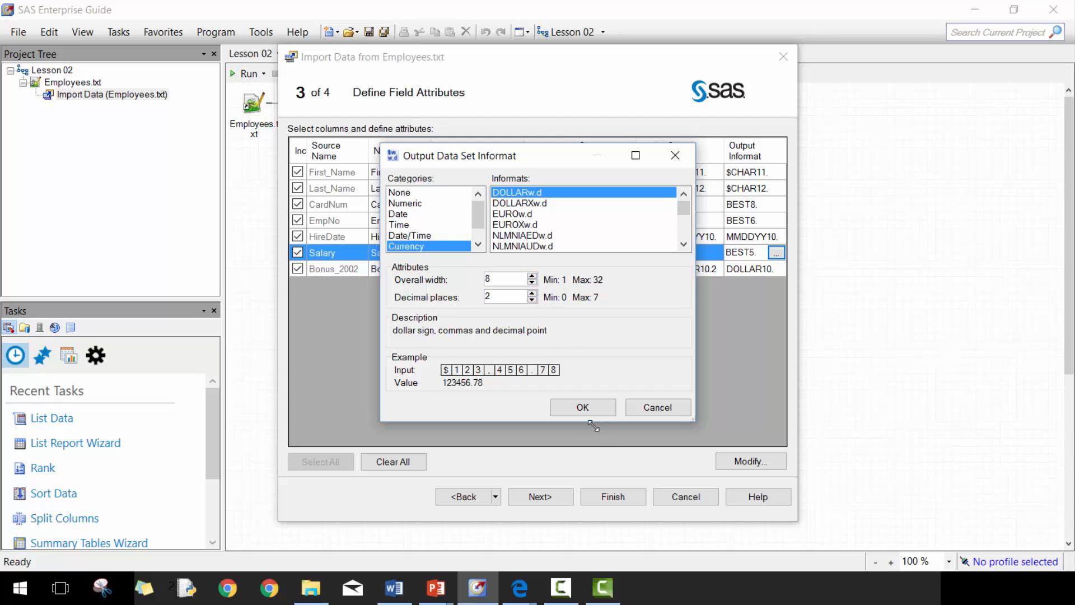
click(583, 407)
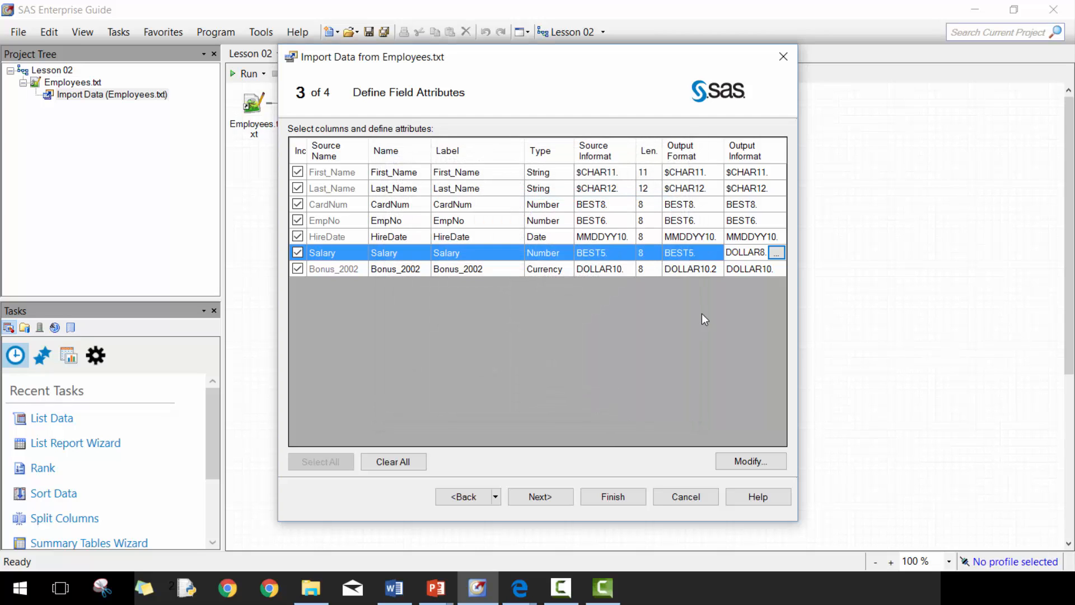
mouse_move(394, 424)
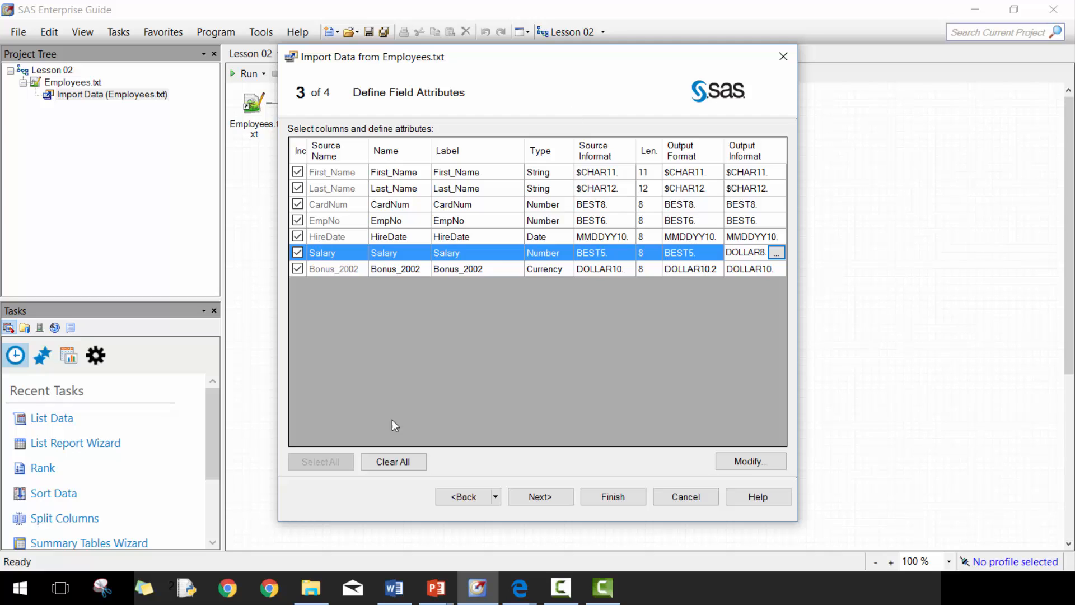
click(535, 497)
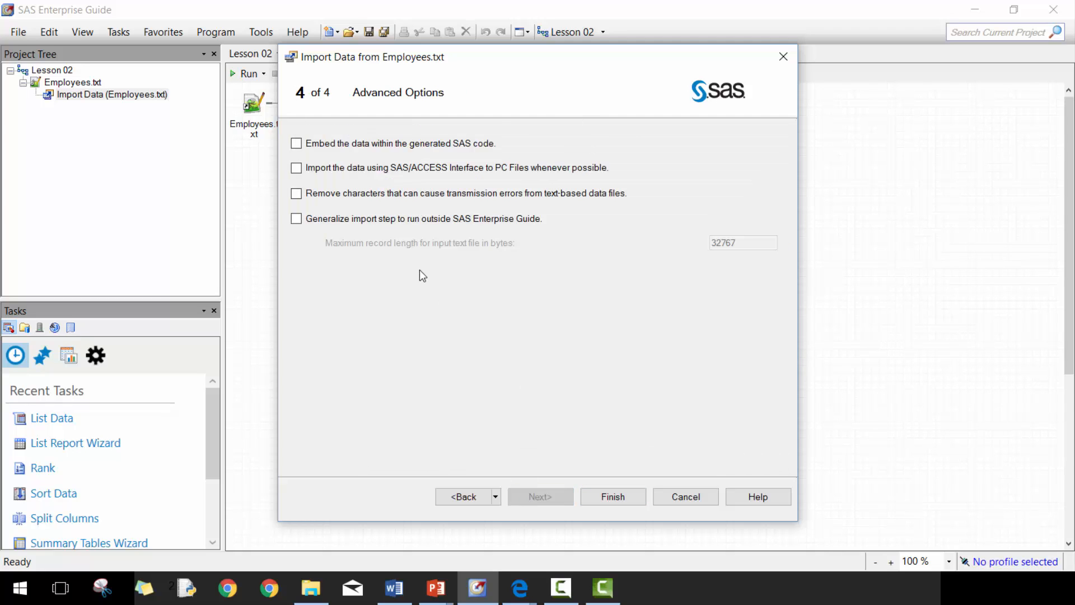
mouse_move(540, 497)
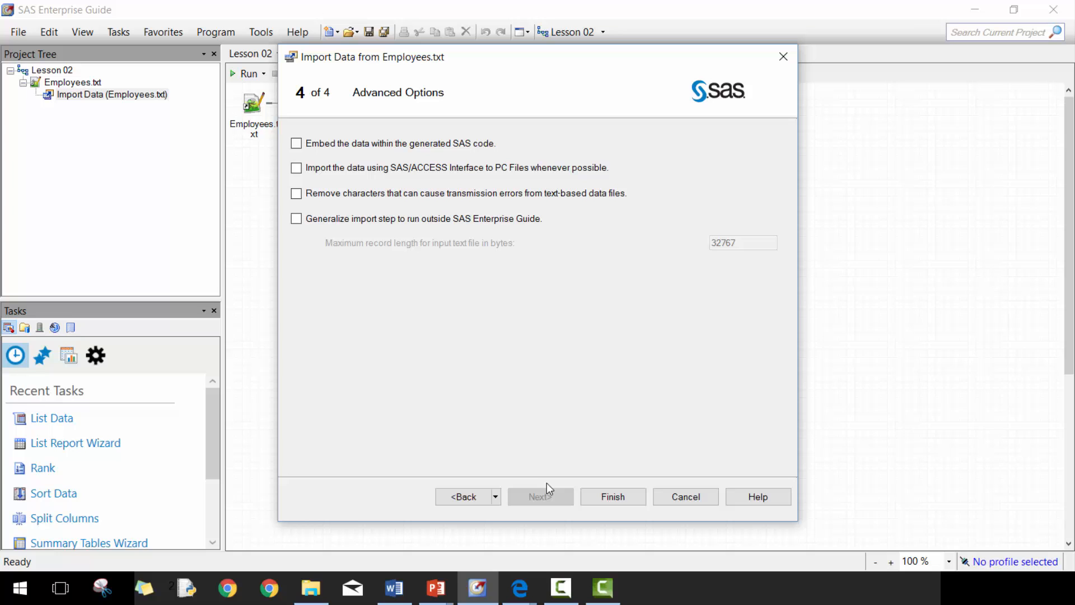
Finish and run the Employees.txt import
click(610, 497)
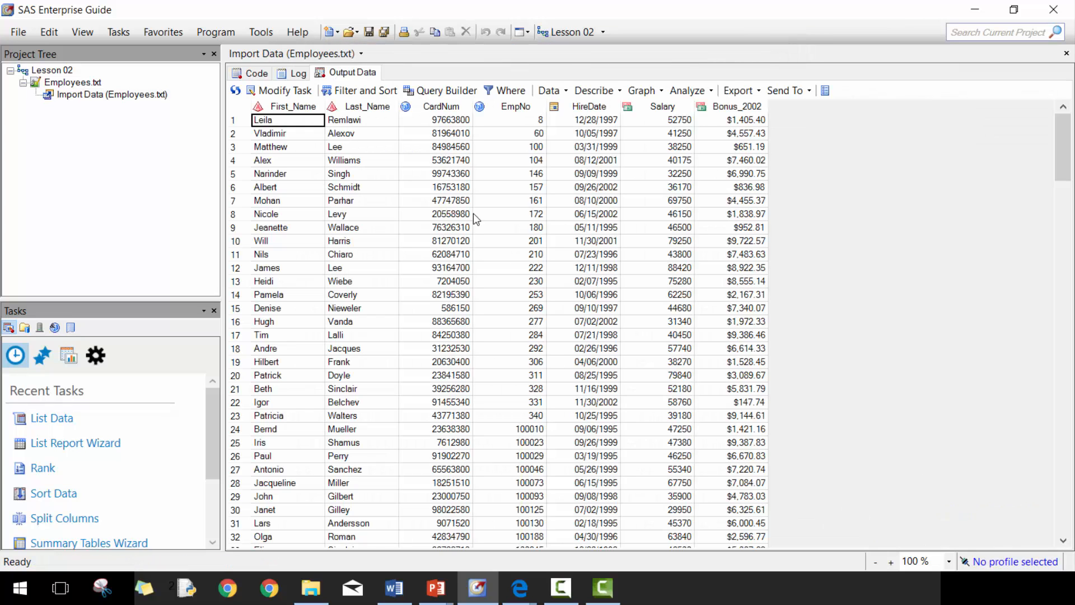
mouse_move(665, 425)
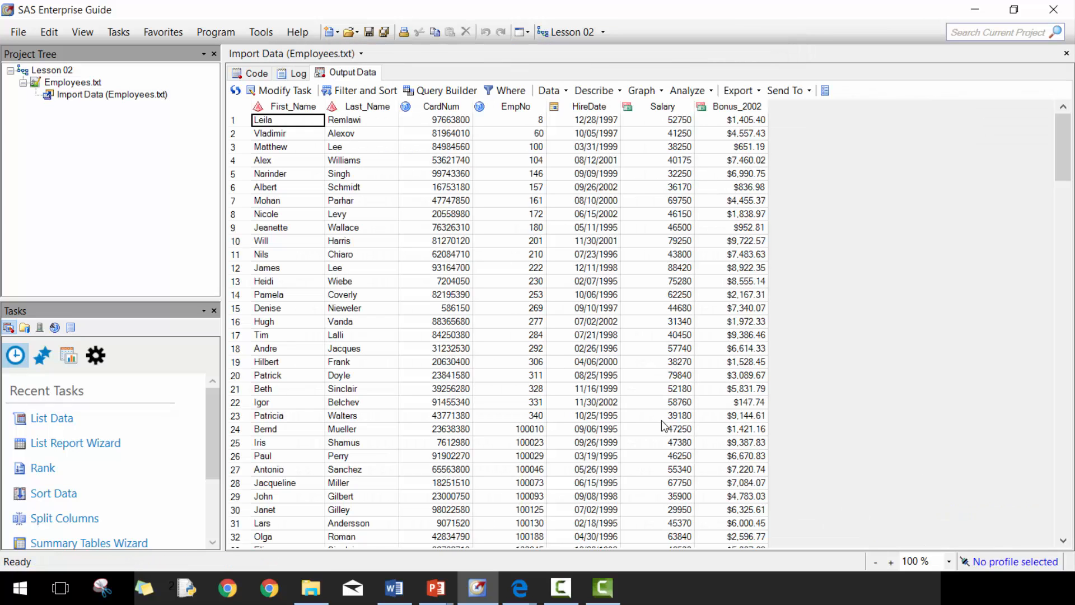
mouse_move(565, 31)
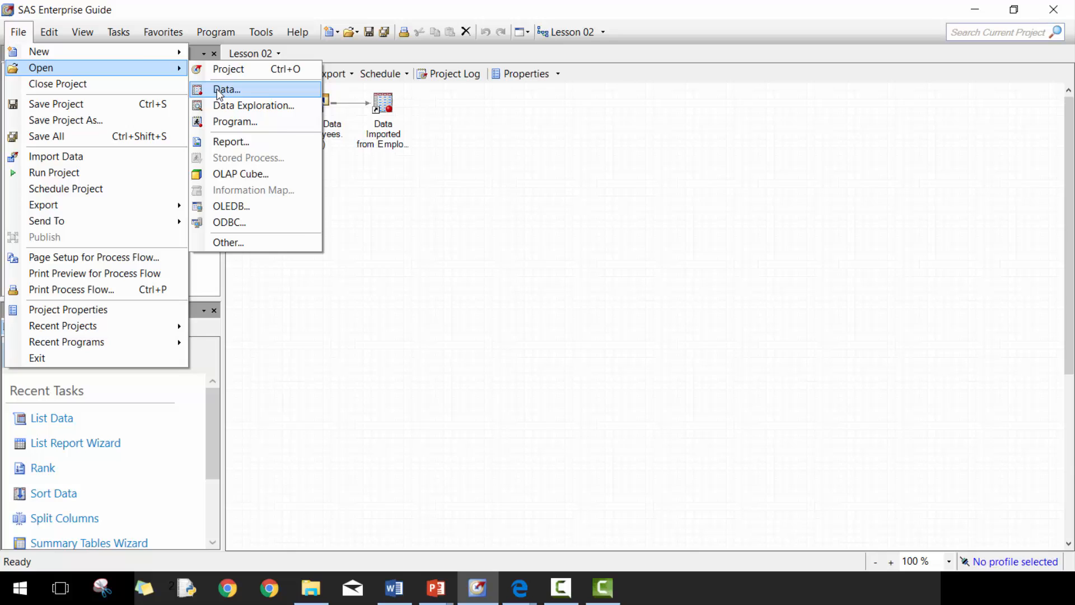
Open Employees.csv as data in the project
click(226, 89)
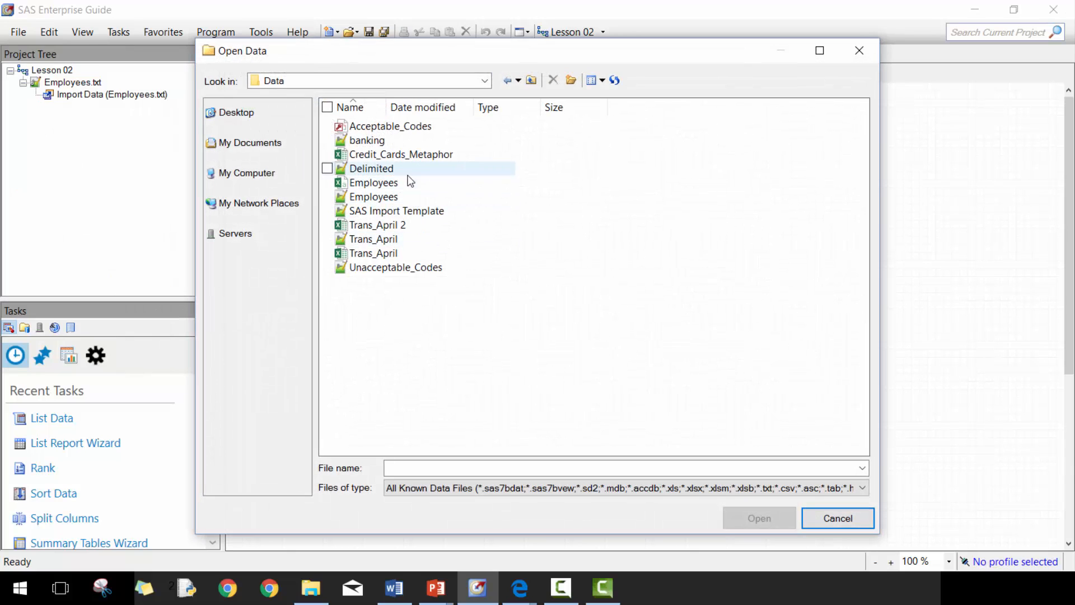
click(373, 183)
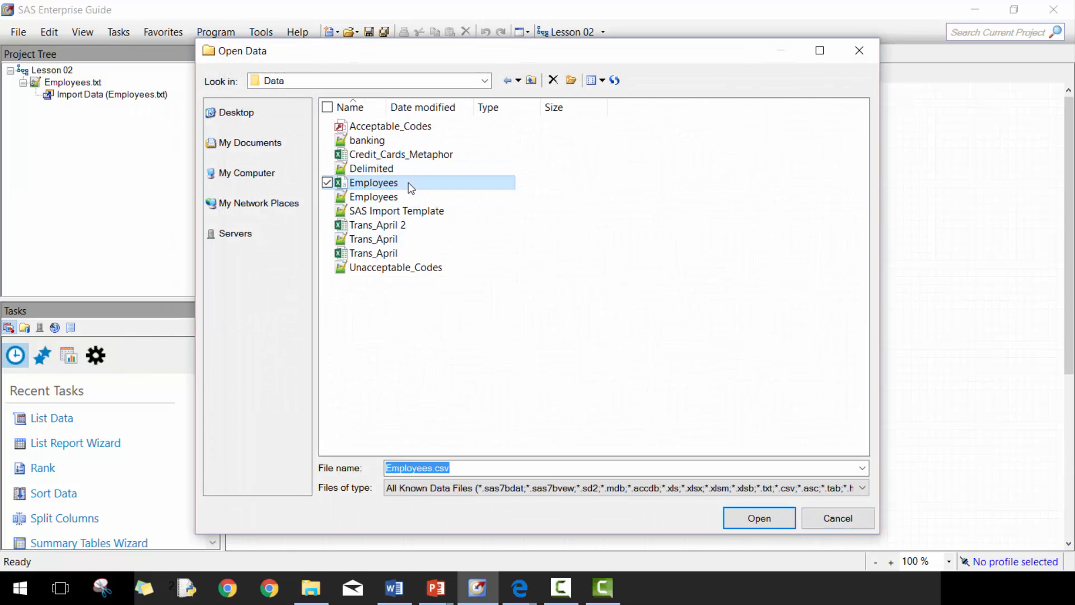
click(759, 517)
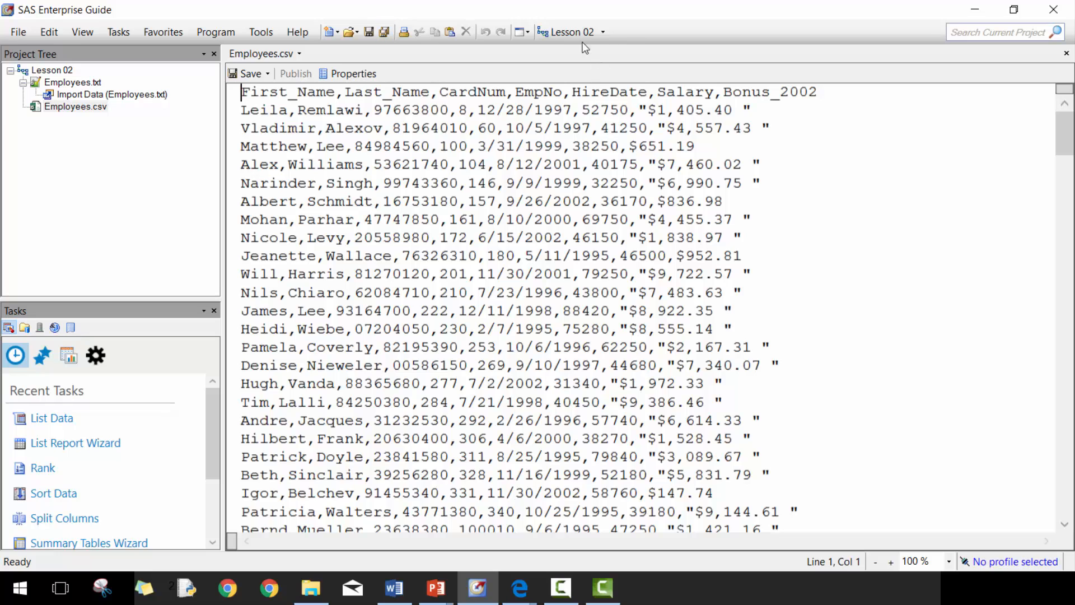
Import Employees.csv with default settings and return to the Lesson 02 flow
right_click(254, 165)
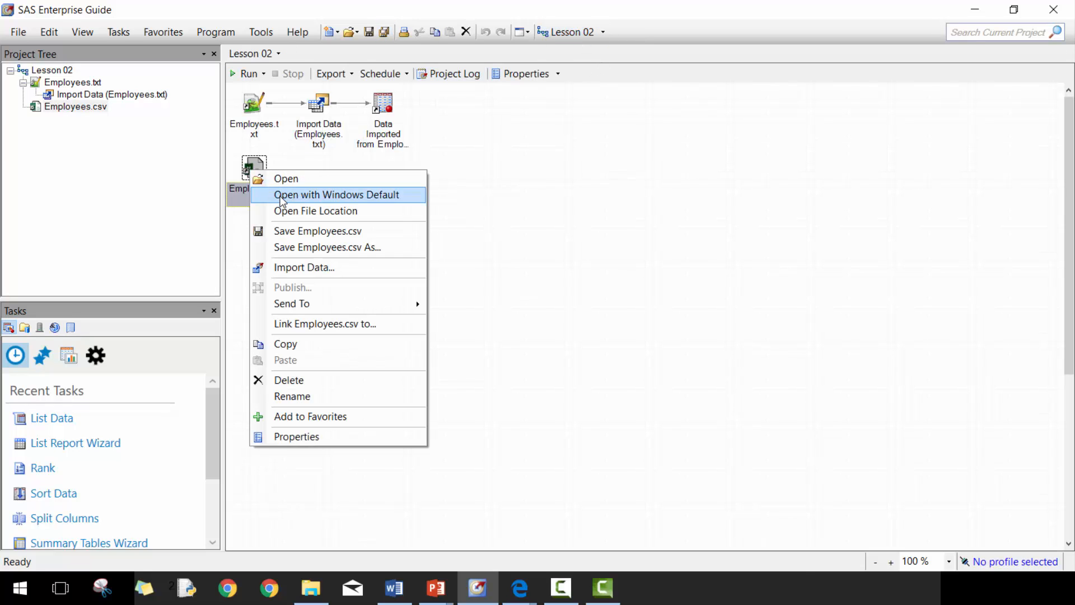
click(304, 268)
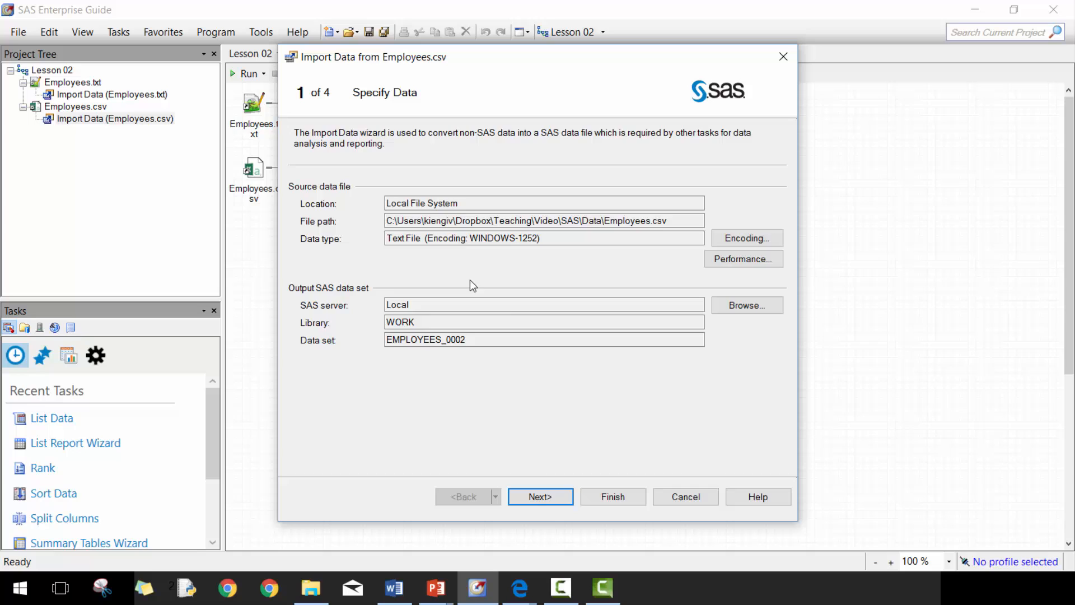
click(540, 497)
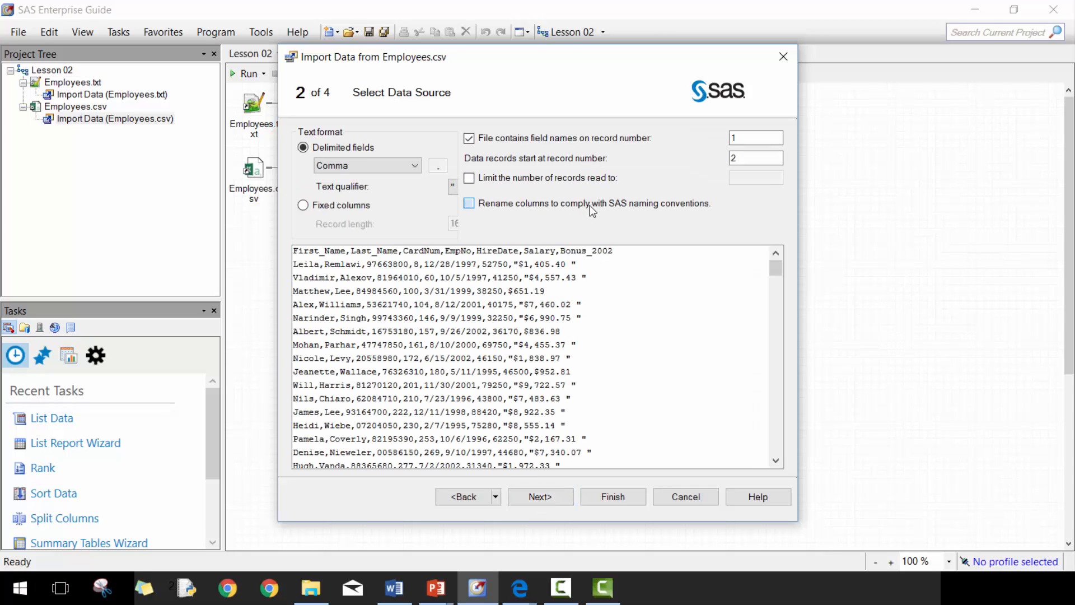
click(540, 497)
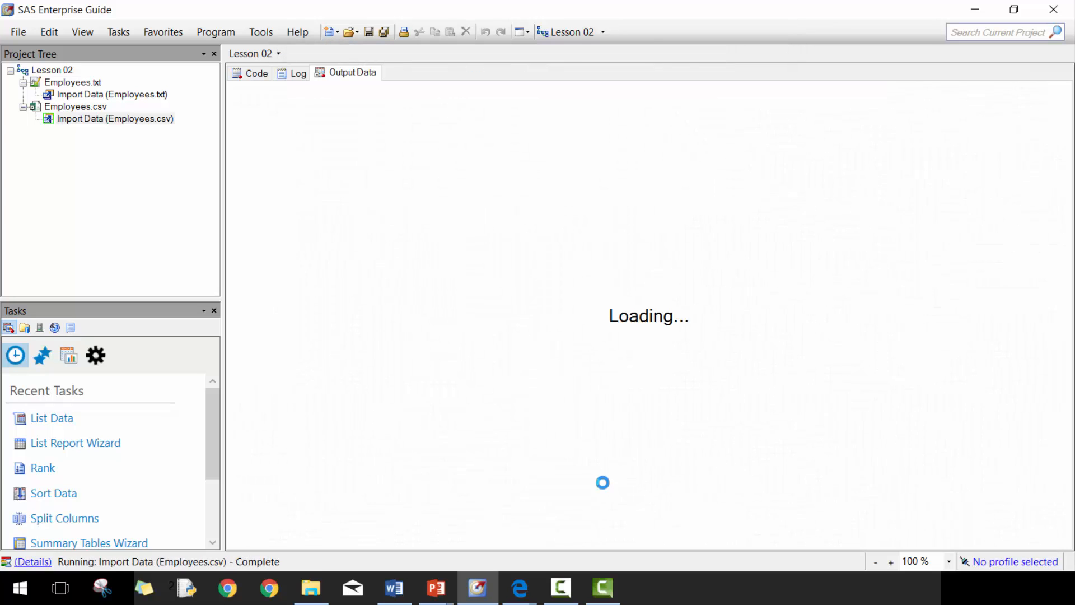
click(568, 31)
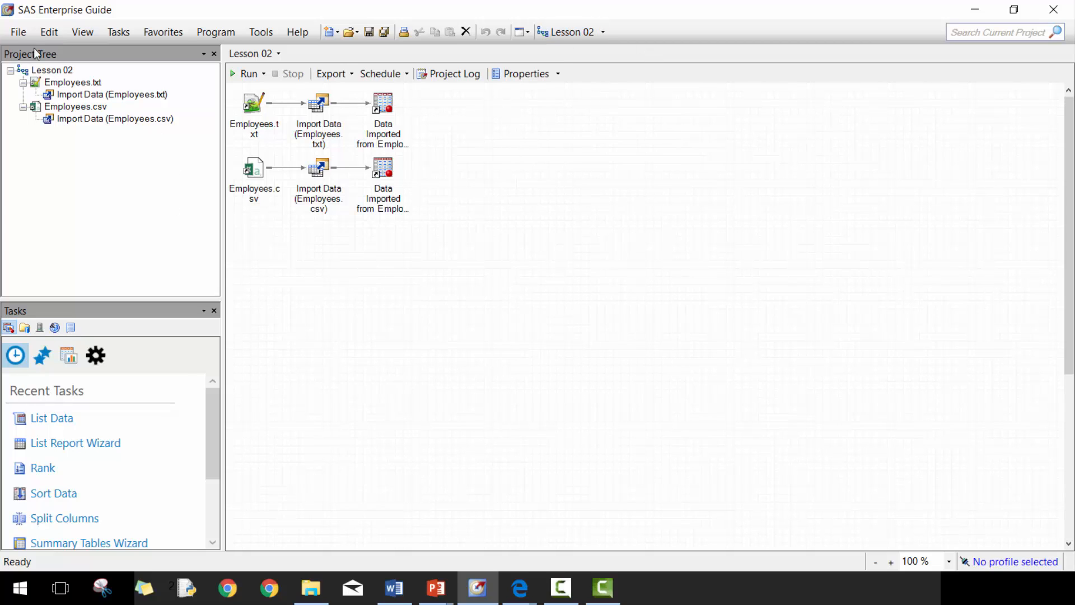
mouse_move(483, 205)
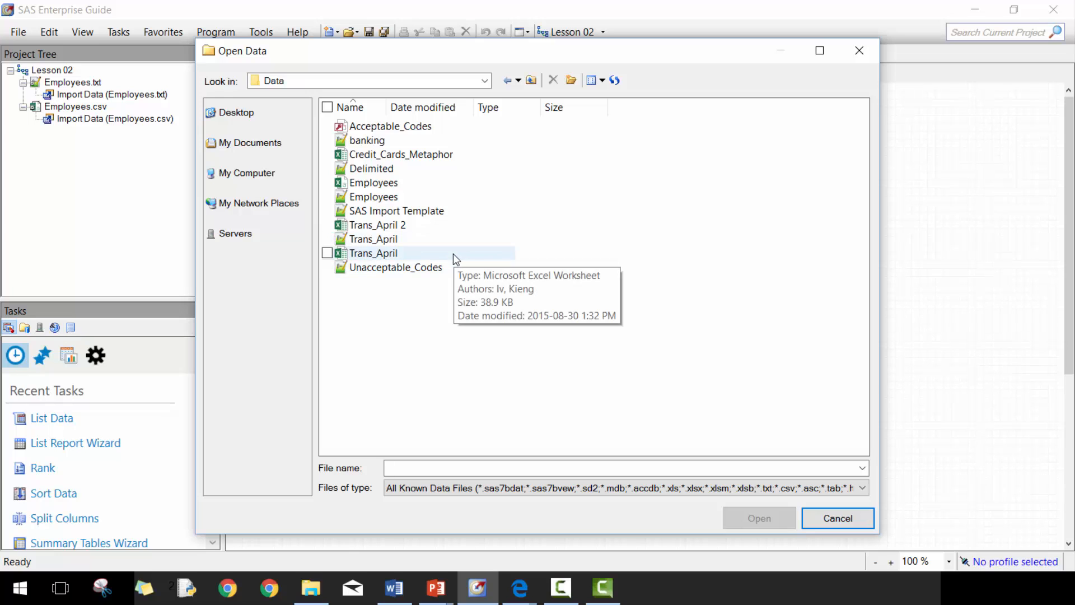
Import Trans_April.xlsx's Trans_Apr sheet with columns renamed to SAS naming conventions
double_click(373, 253)
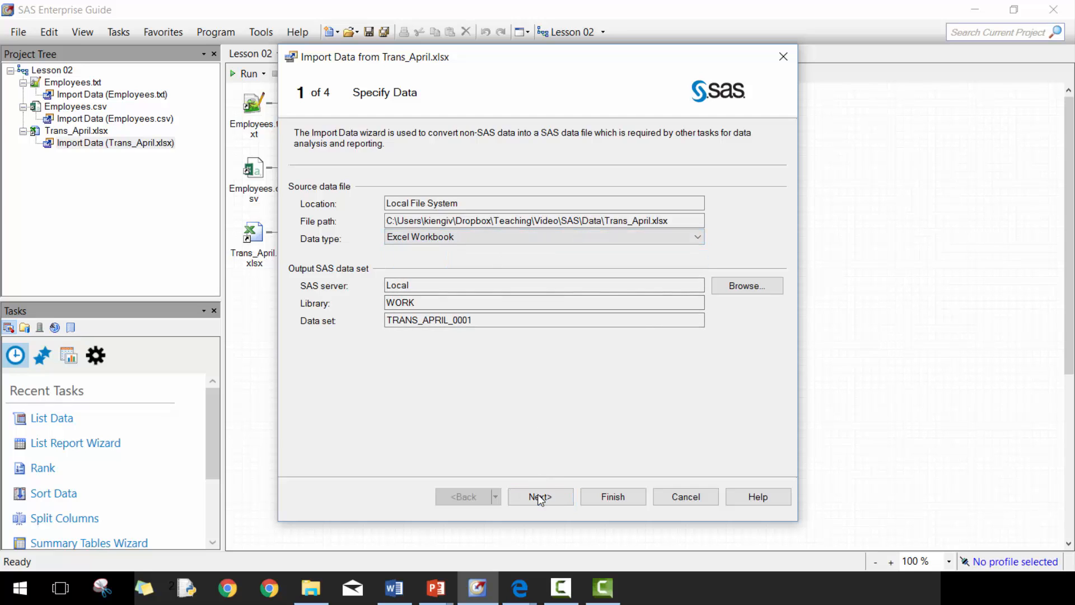
click(539, 496)
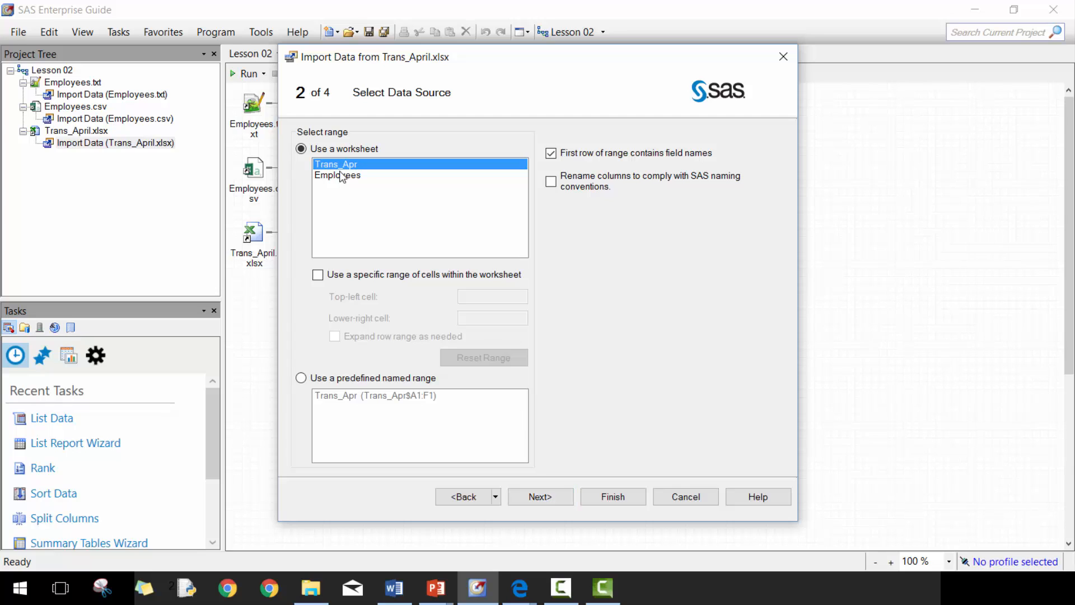
mouse_move(353, 182)
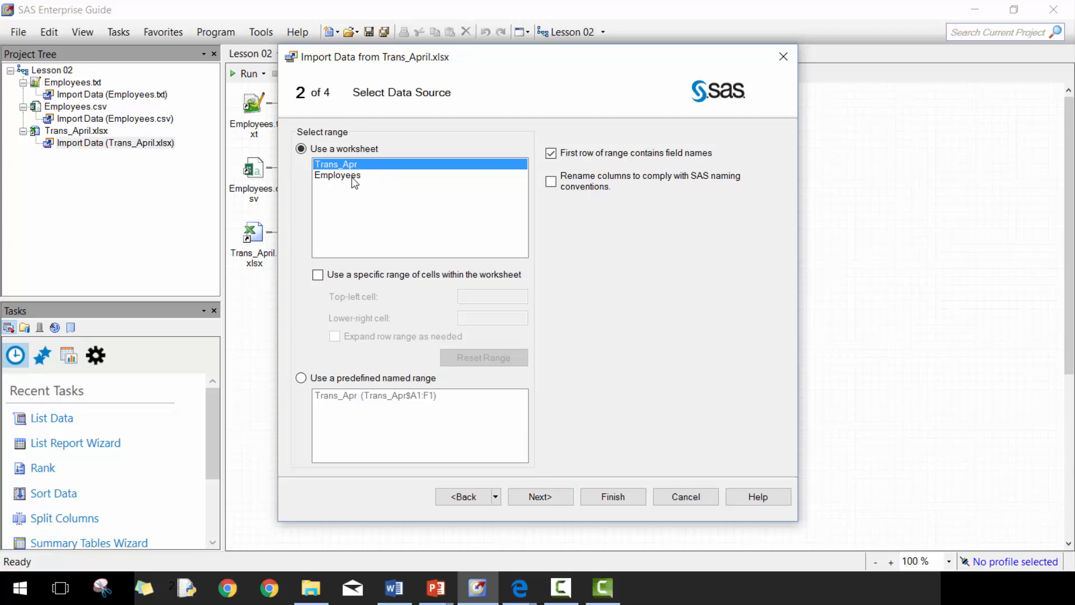
click(550, 181)
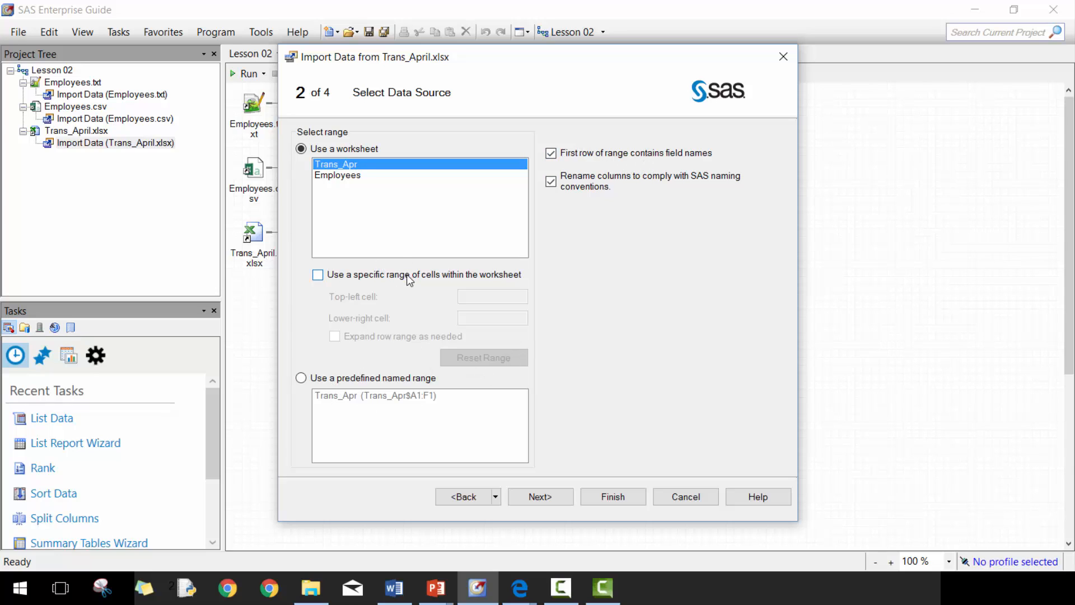
mouse_move(540, 496)
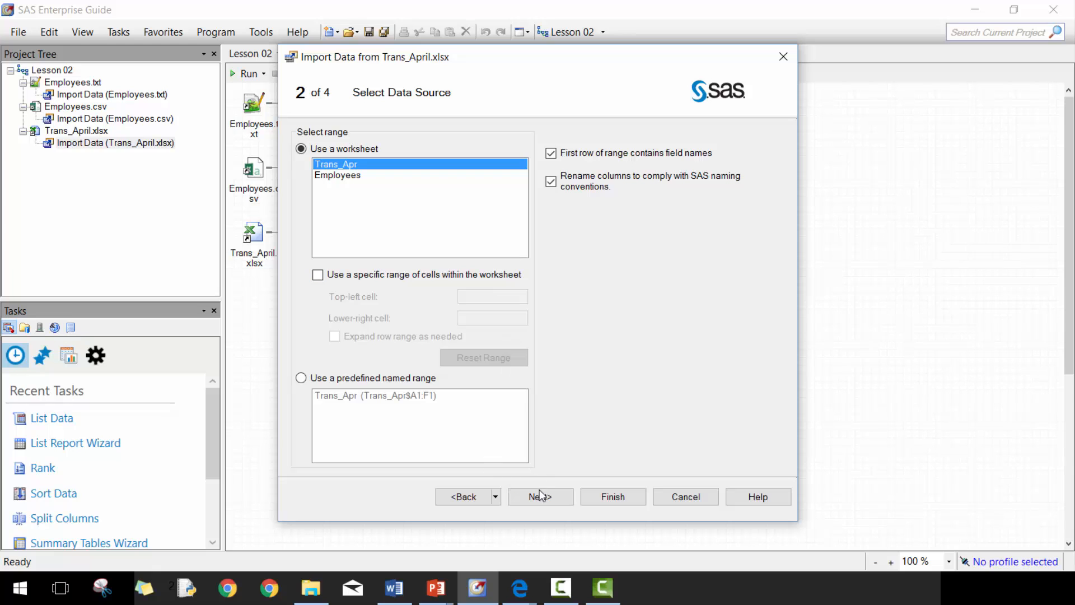
click(540, 497)
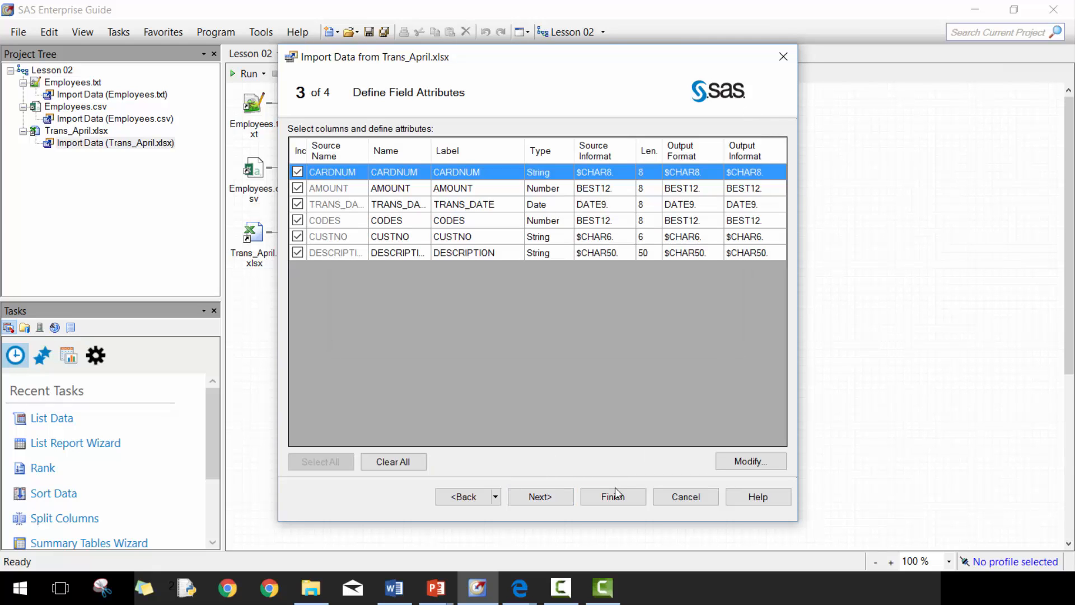
click(612, 496)
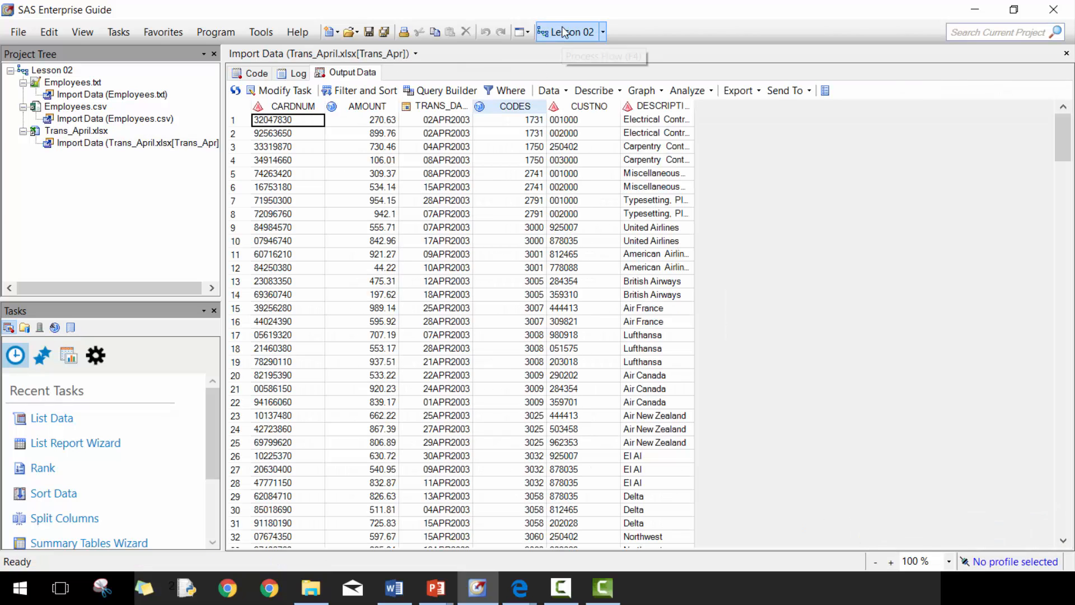
Open the CARS data set from the Local server's SASHELP library
click(18, 31)
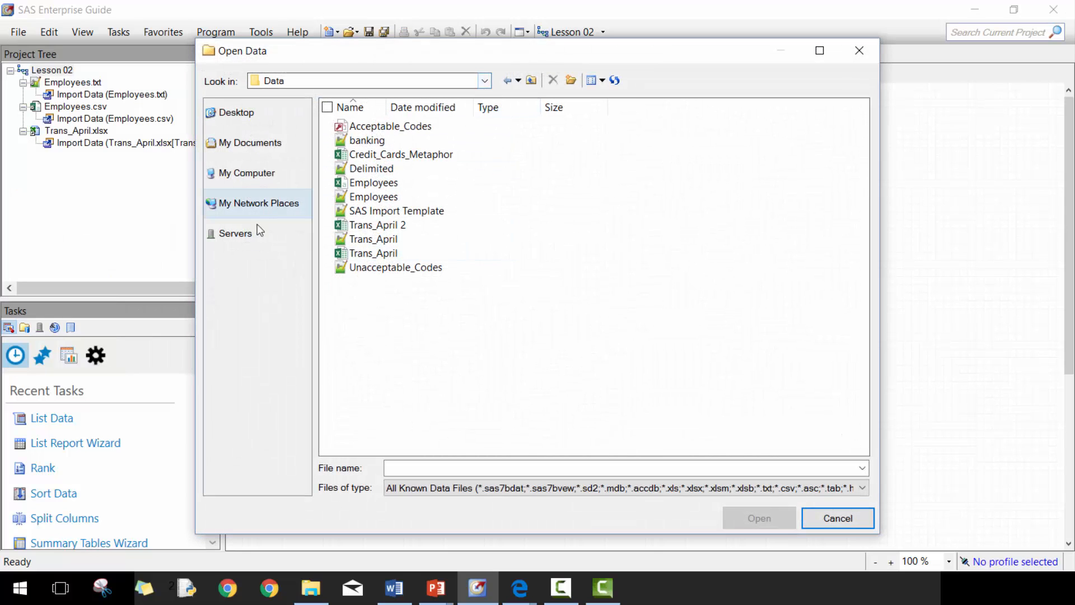
click(235, 233)
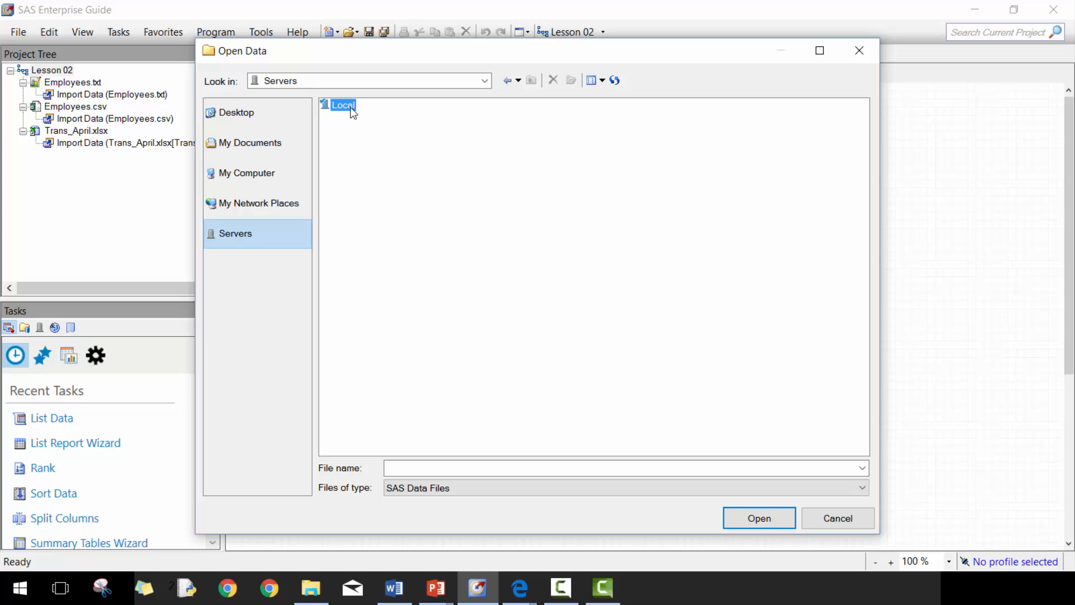
double_click(343, 104)
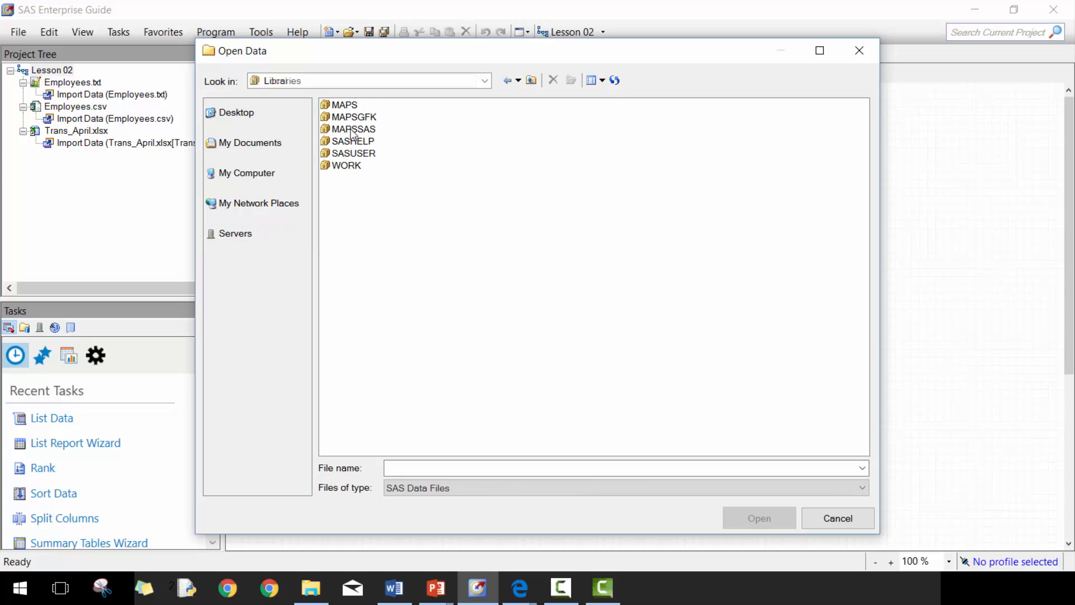
double_click(353, 140)
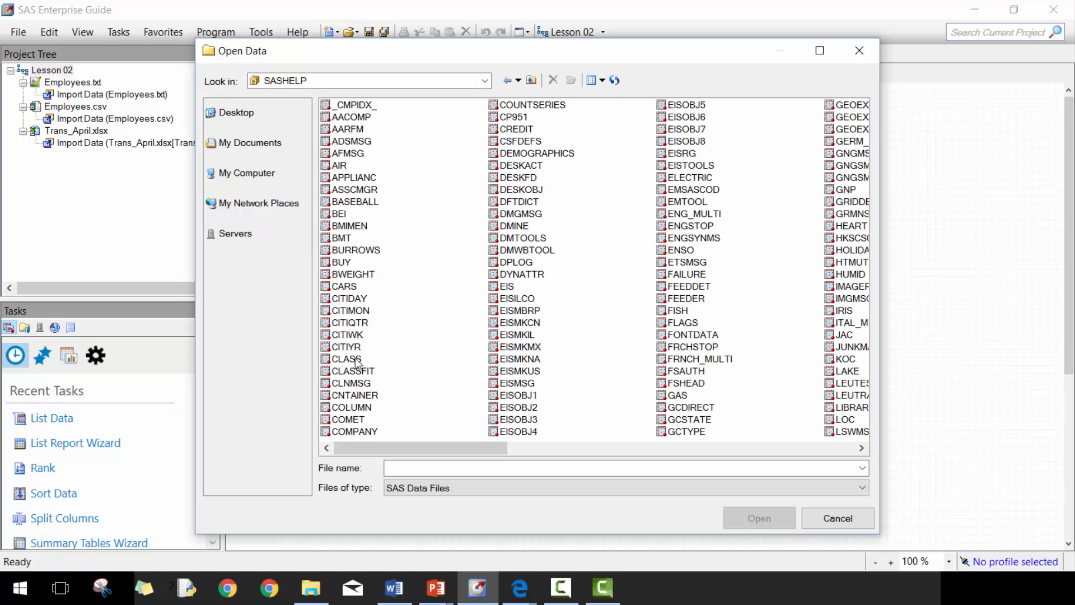
mouse_move(350, 294)
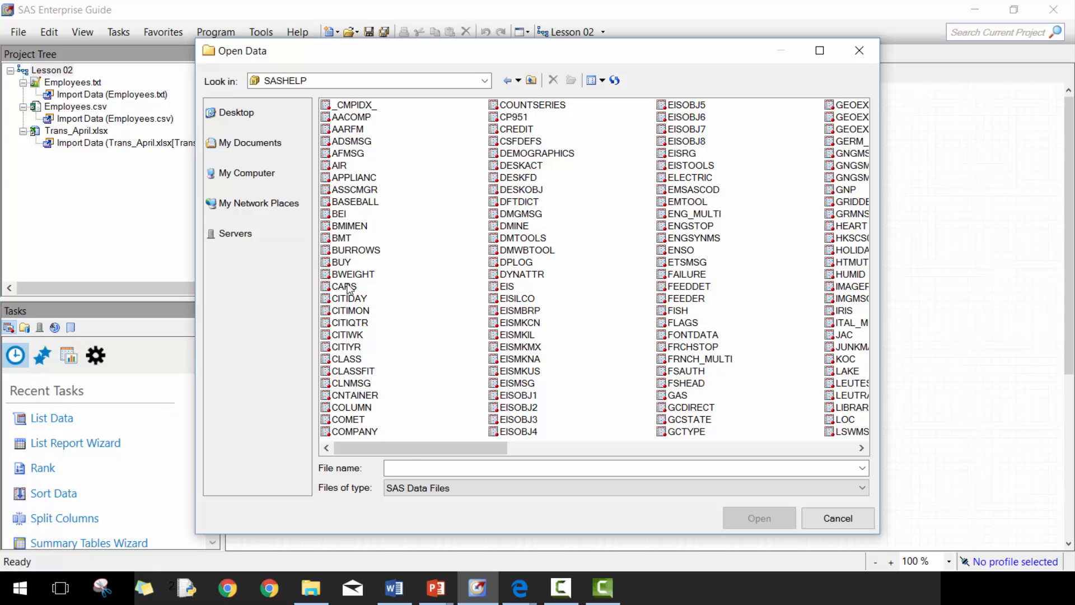
double_click(343, 287)
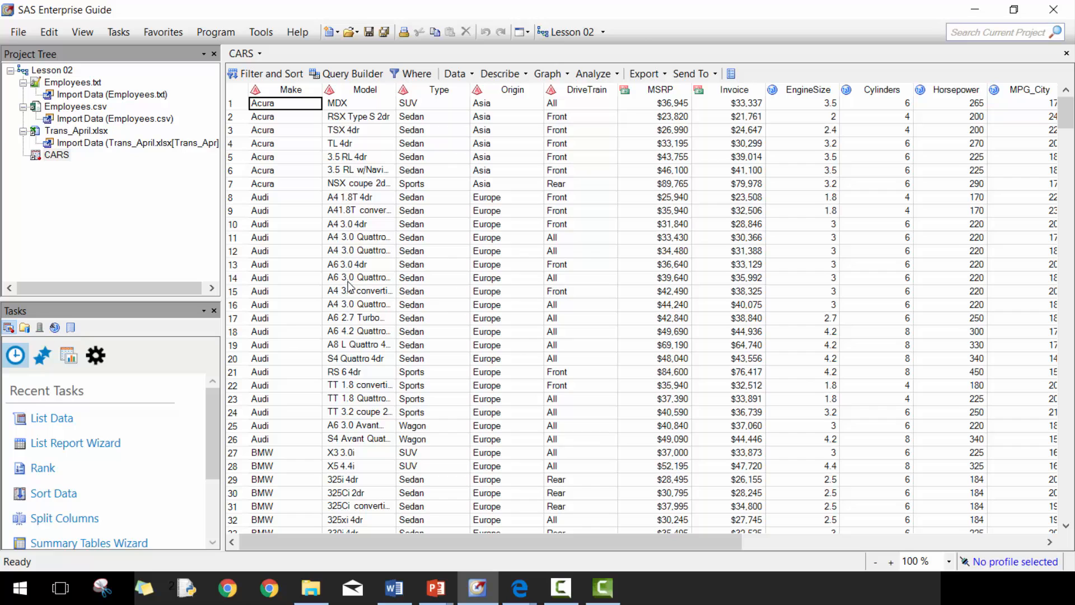
mouse_move(565, 31)
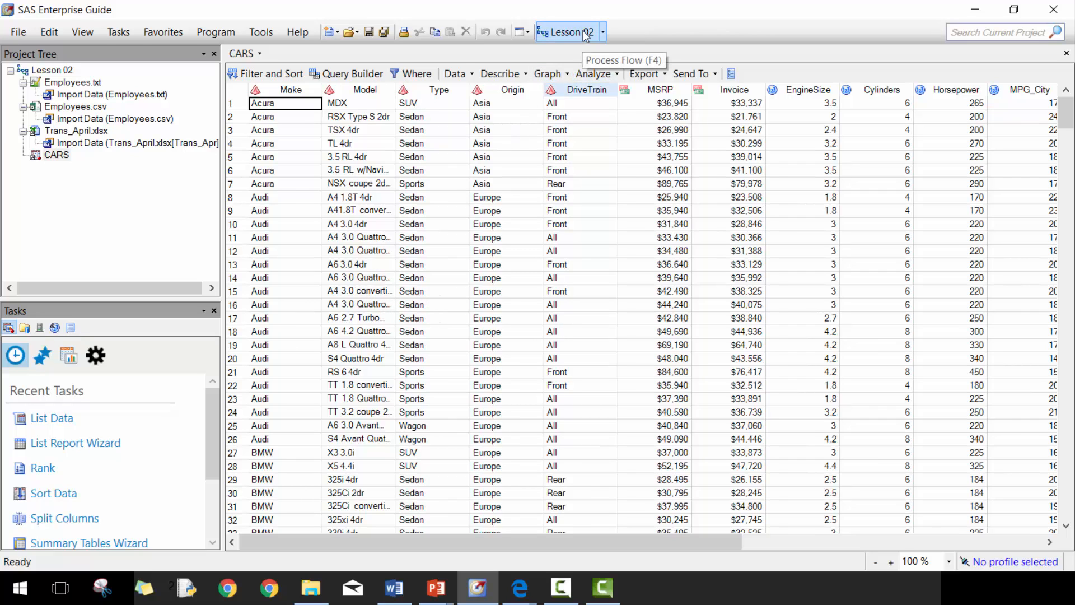
Switch to the Lesson 02 flow and run the whole flow with Run Lesson 02
click(565, 32)
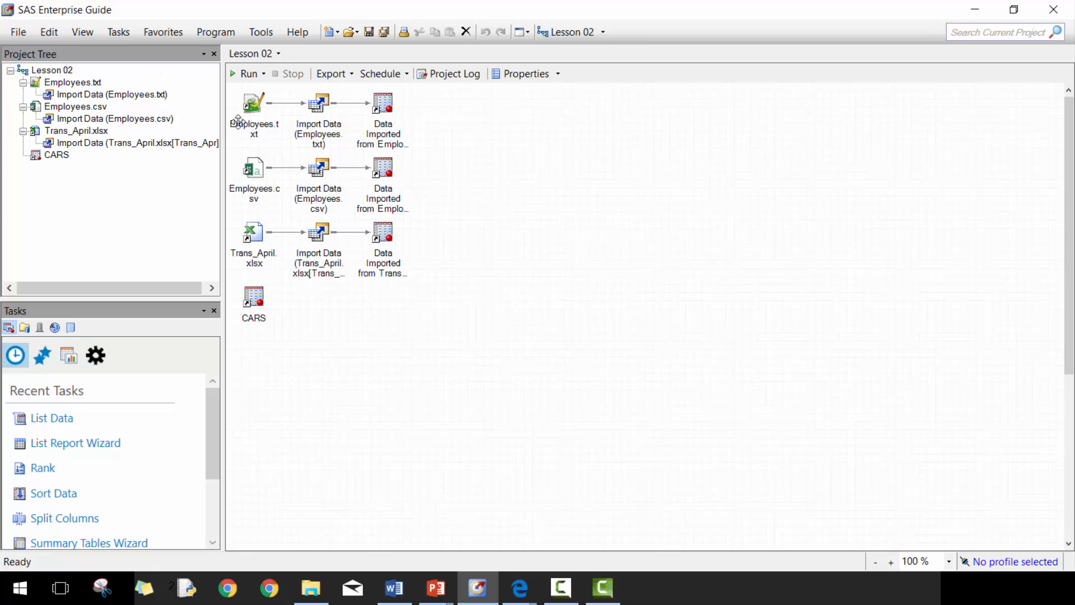
mouse_move(342, 192)
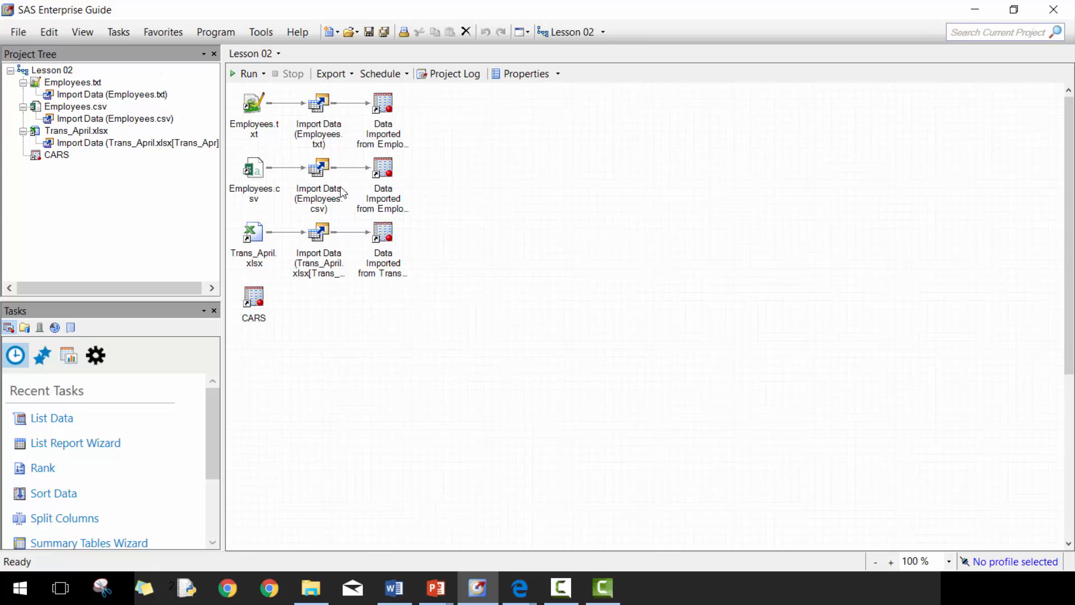
mouse_move(356, 250)
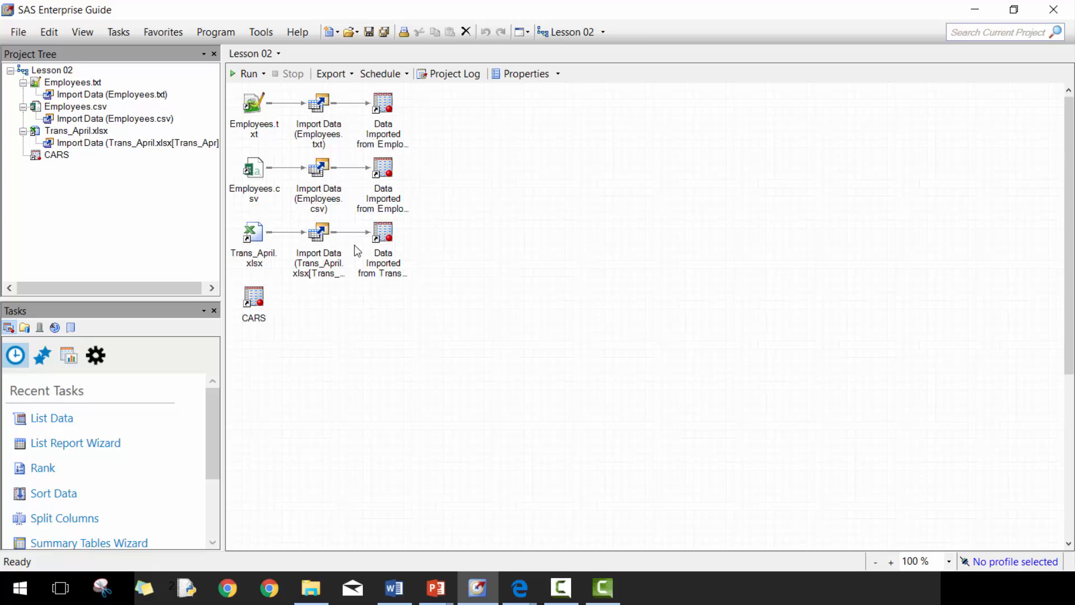
click(264, 73)
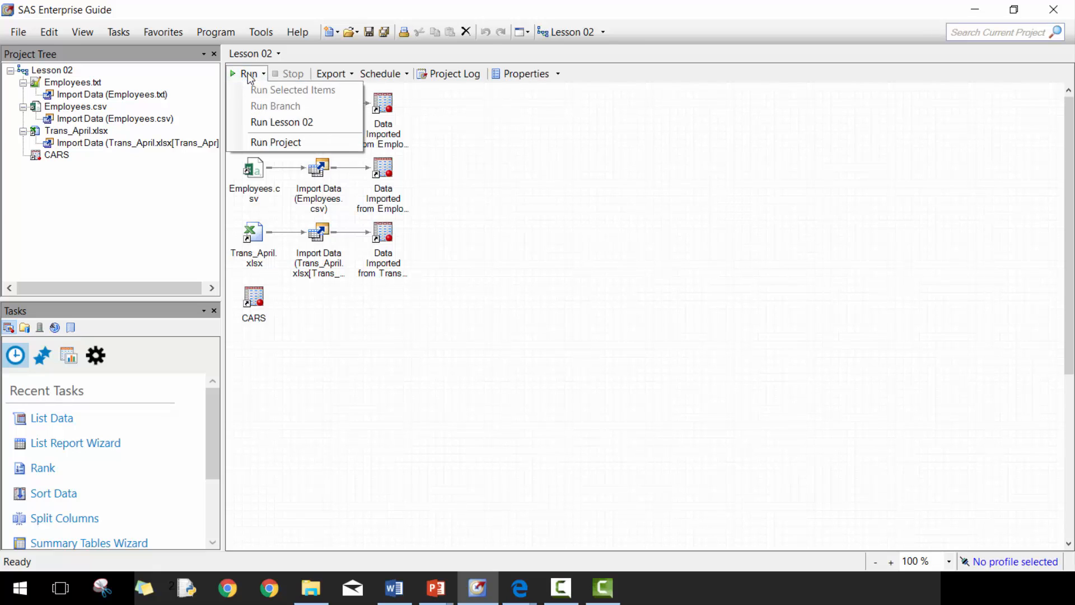
mouse_move(275, 142)
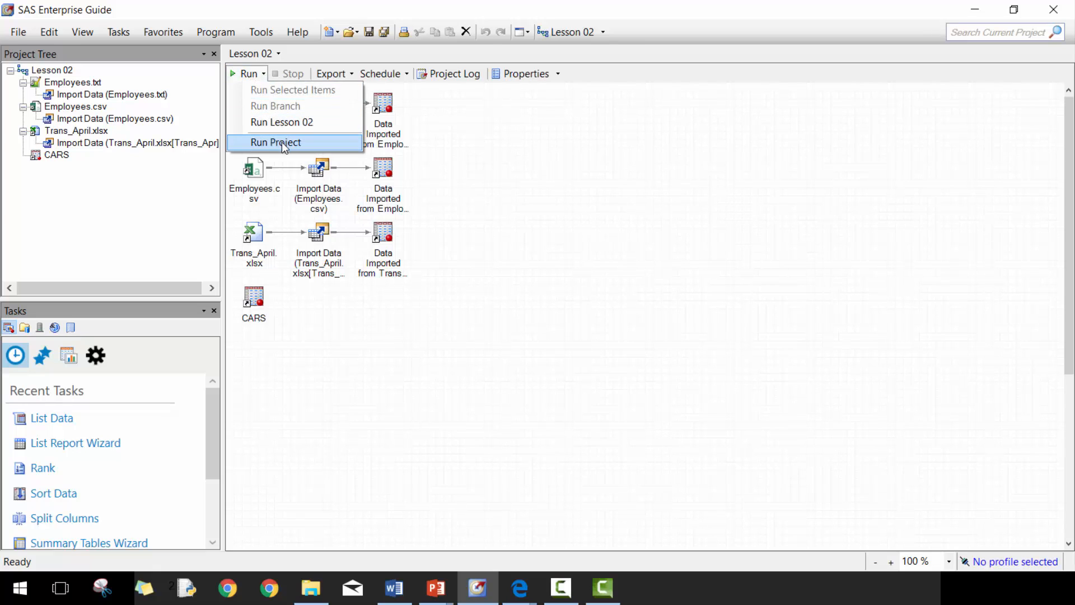
mouse_move(281, 122)
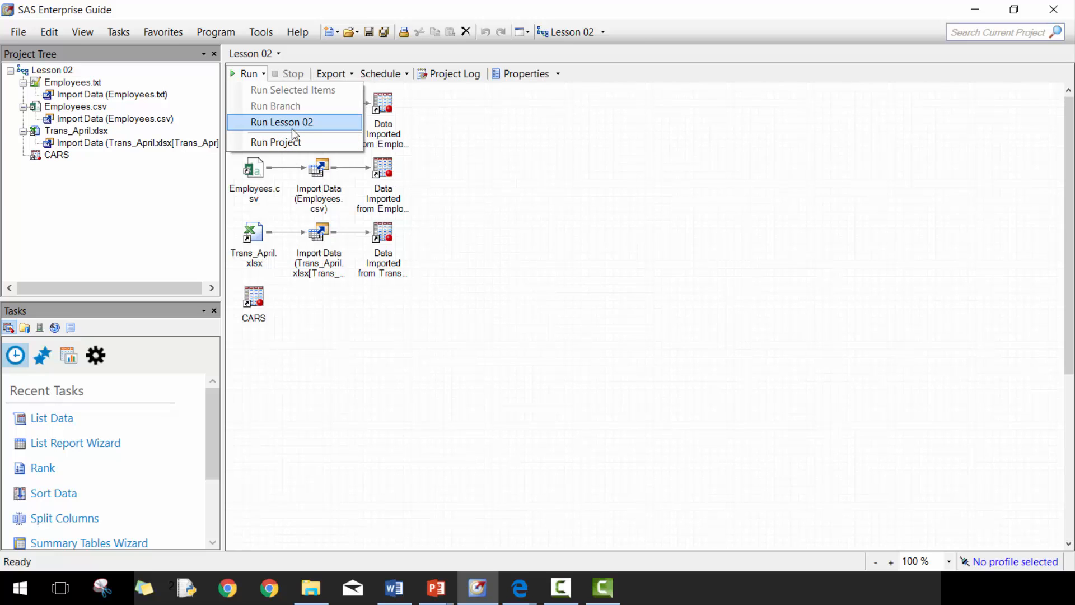
click(281, 122)
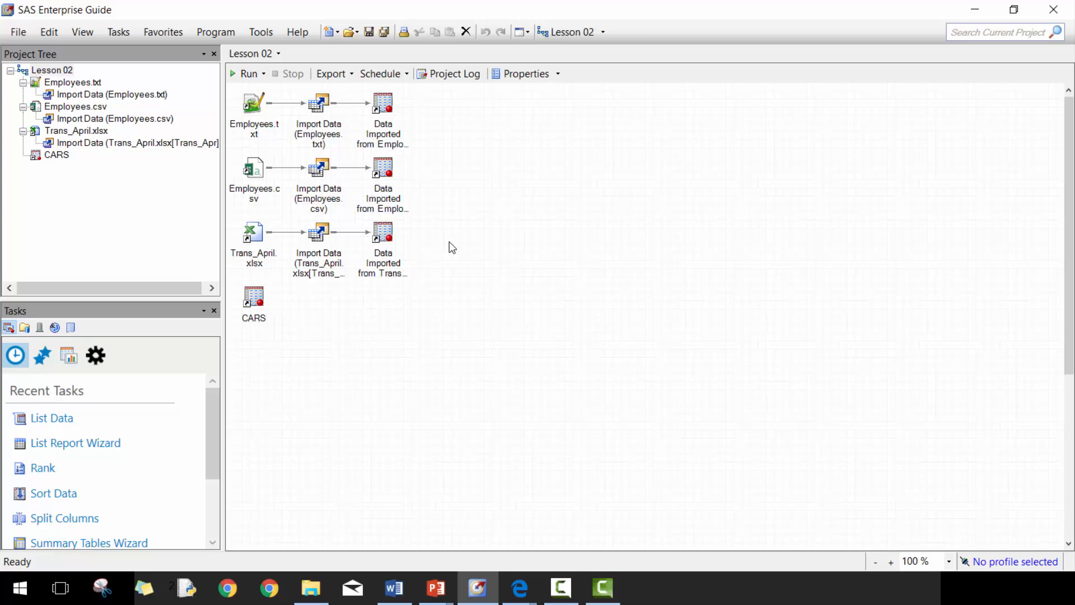
mouse_move(510, 287)
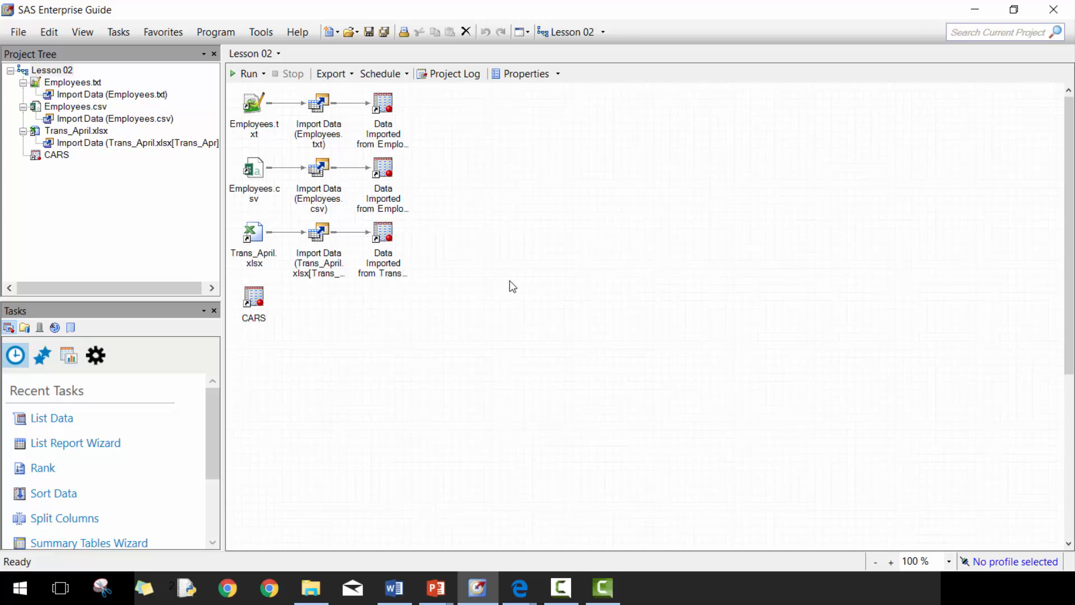